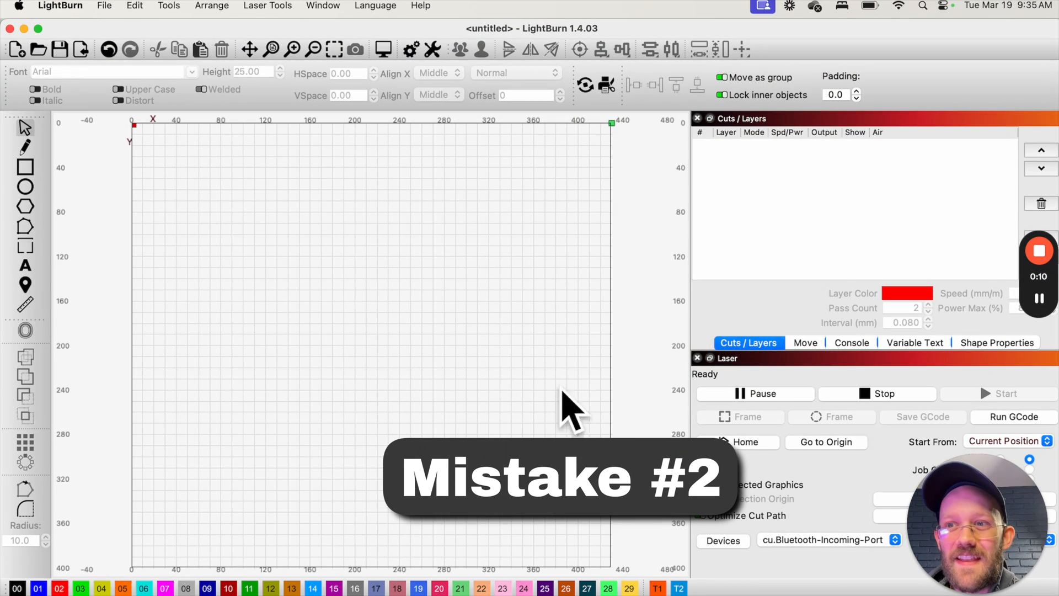
pyautogui.moveTo(26, 167)
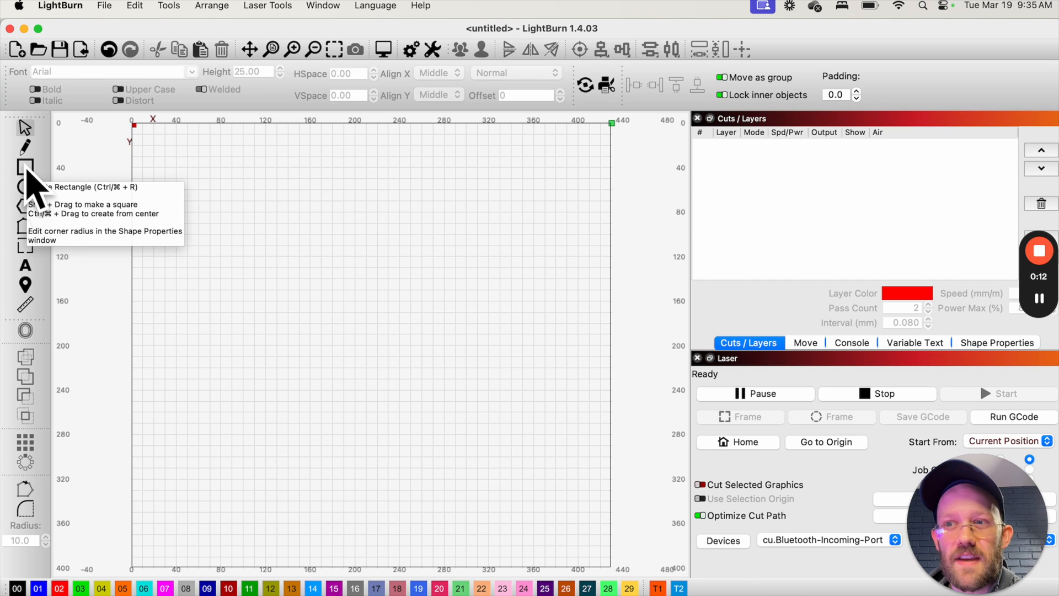
pyautogui.moveTo(239, 216)
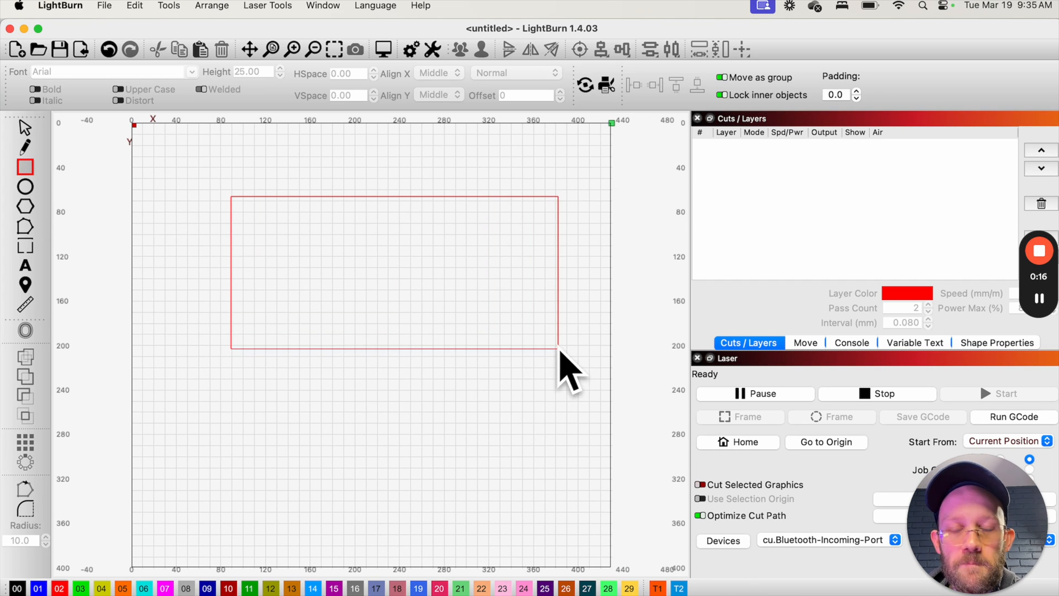
# Step: Draw the large rectangle on the 1/4" Maple Cut layer and a smaller rectangle inside it
pyautogui.click(395, 270)
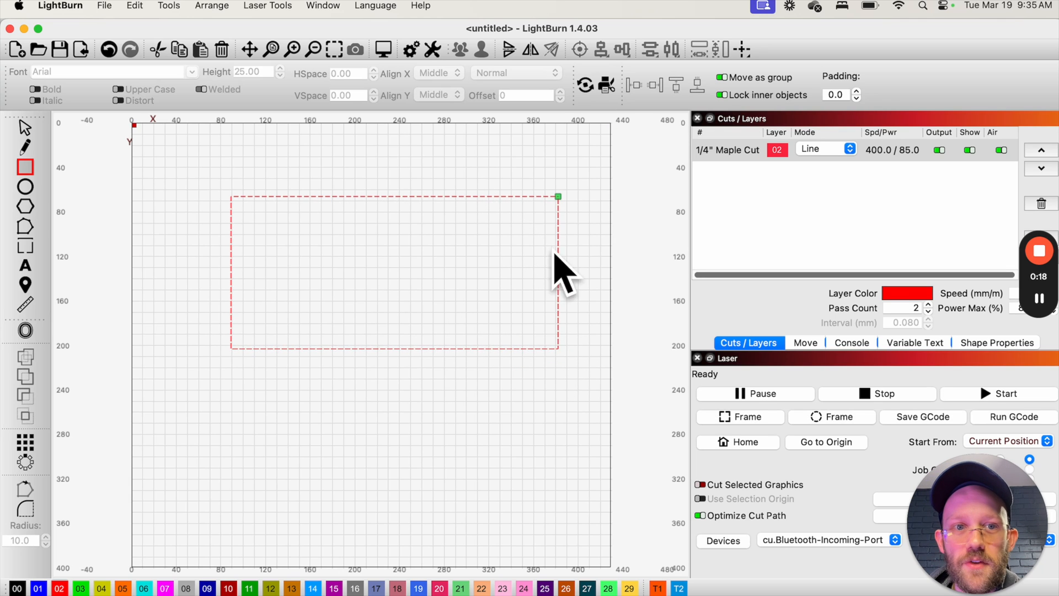
pyautogui.moveTo(582, 287)
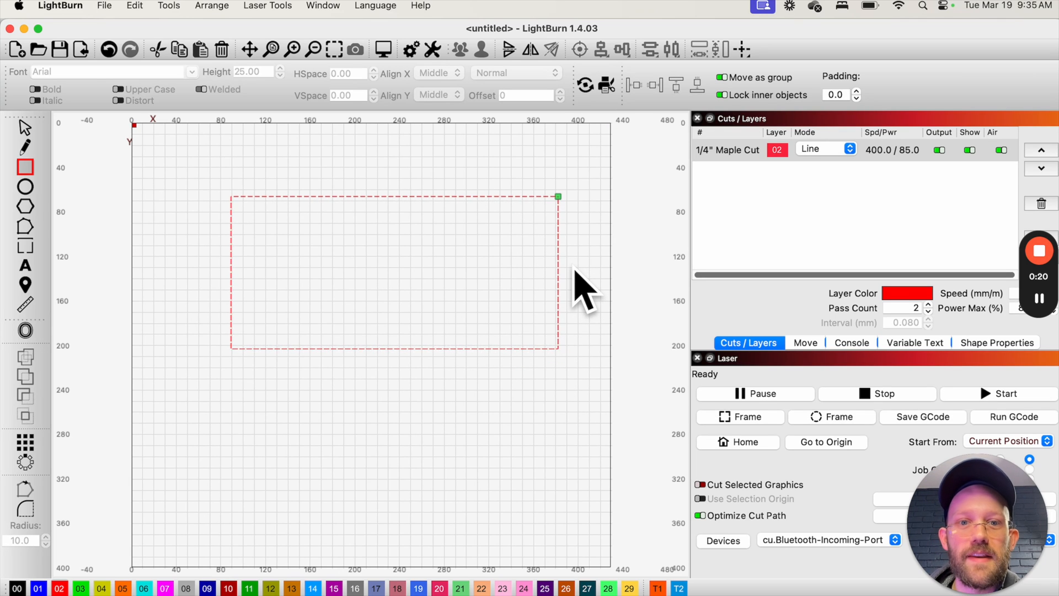
pyautogui.moveTo(570, 290)
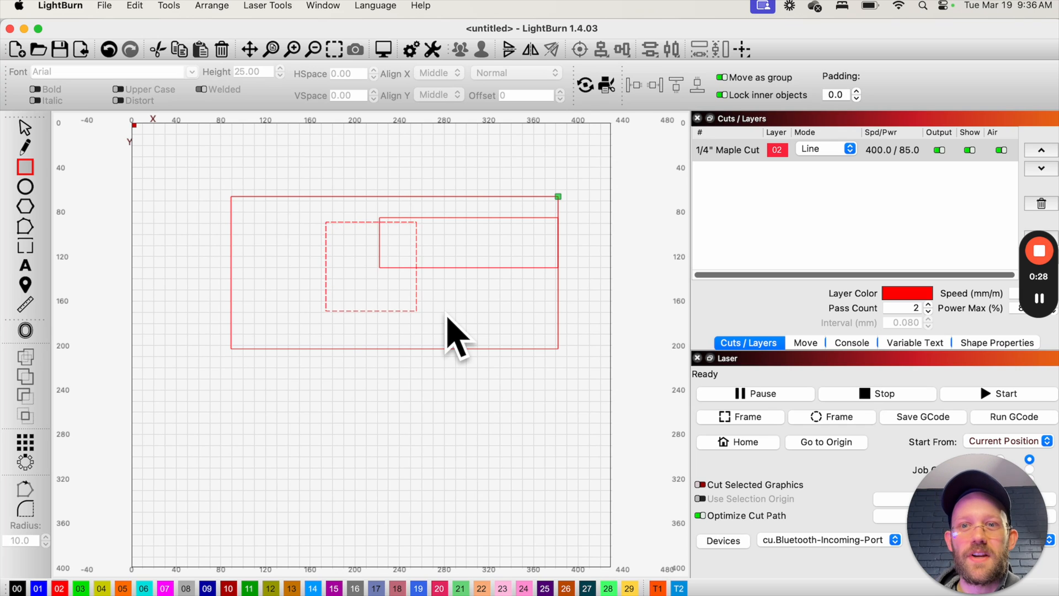
pyautogui.moveTo(23, 131)
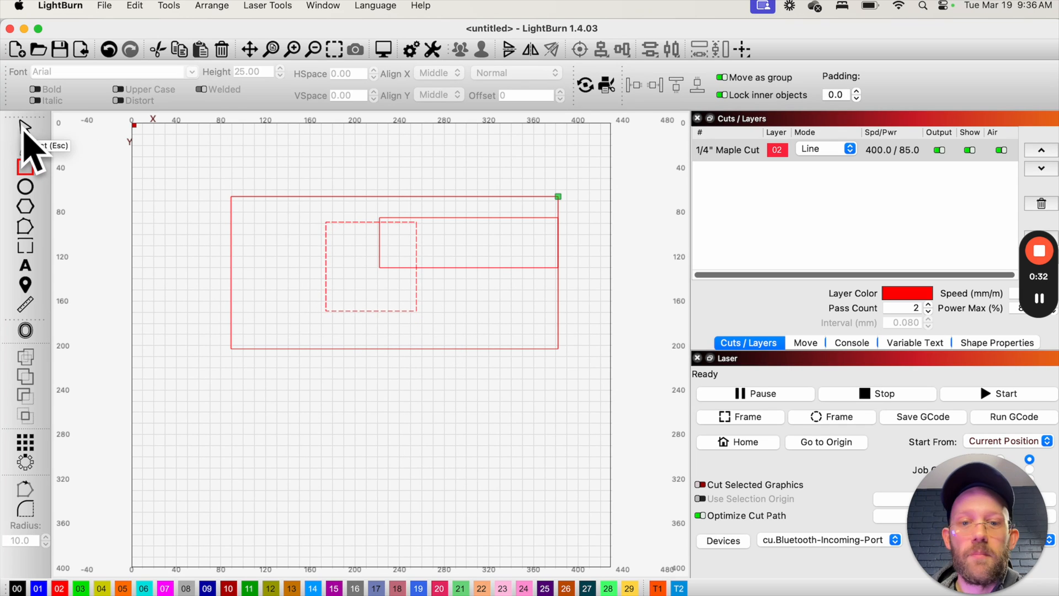
pyautogui.moveTo(311, 229)
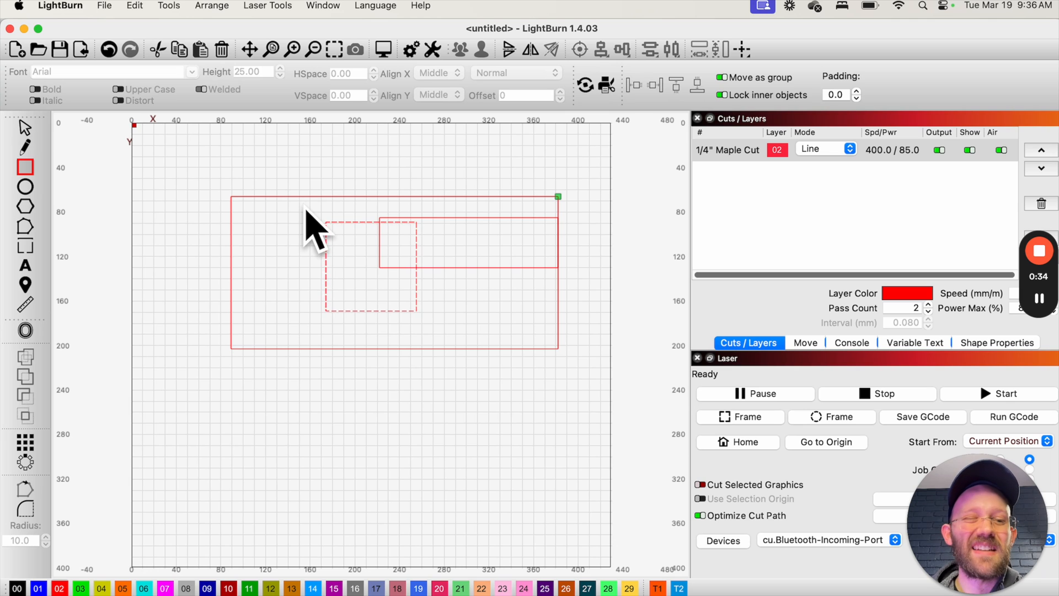
pyautogui.click(371, 266)
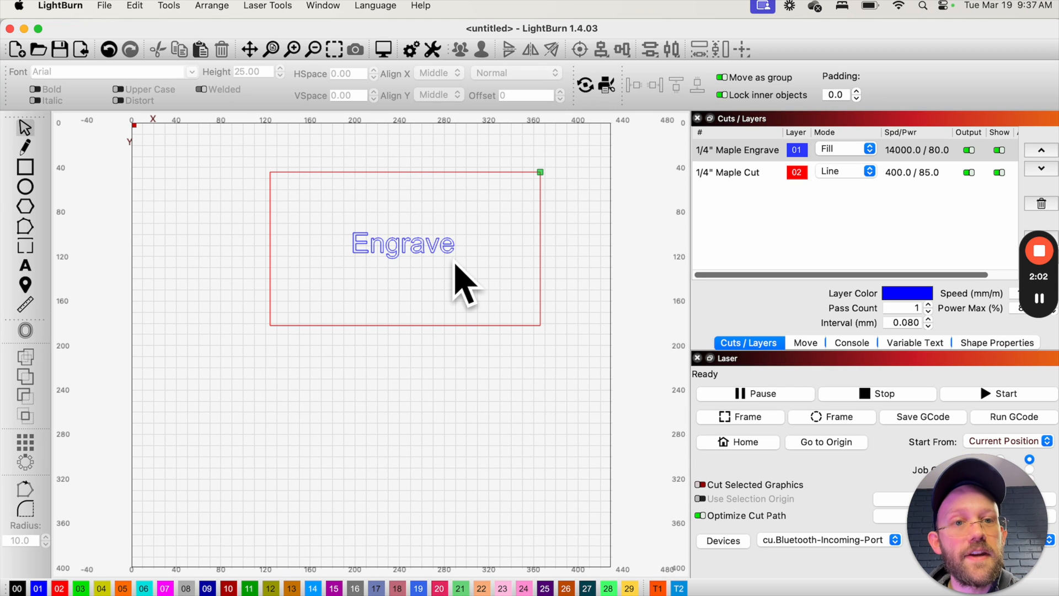
pyautogui.moveTo(760, 172)
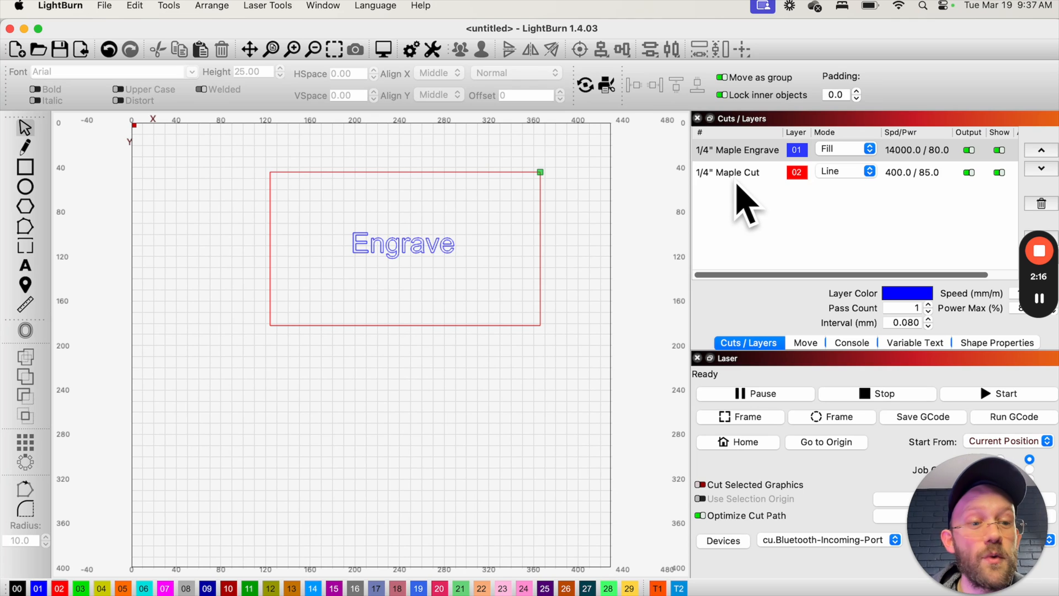
# Step: Raise the 1/4" Maple Cut layer above 1/4" Maple Engrave, then move it back below
pyautogui.click(735, 172)
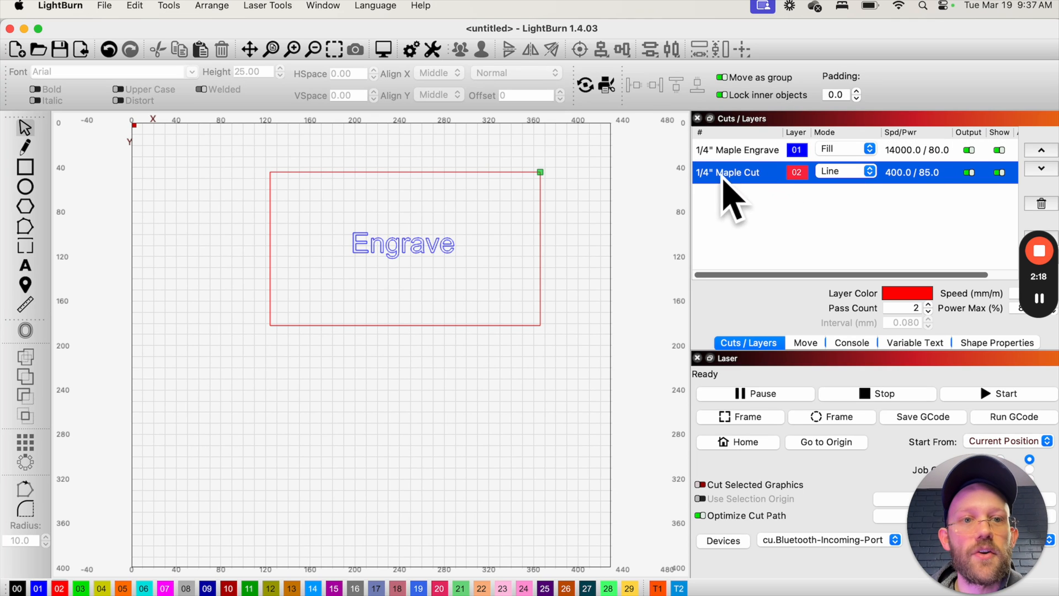
pyautogui.click(1038, 150)
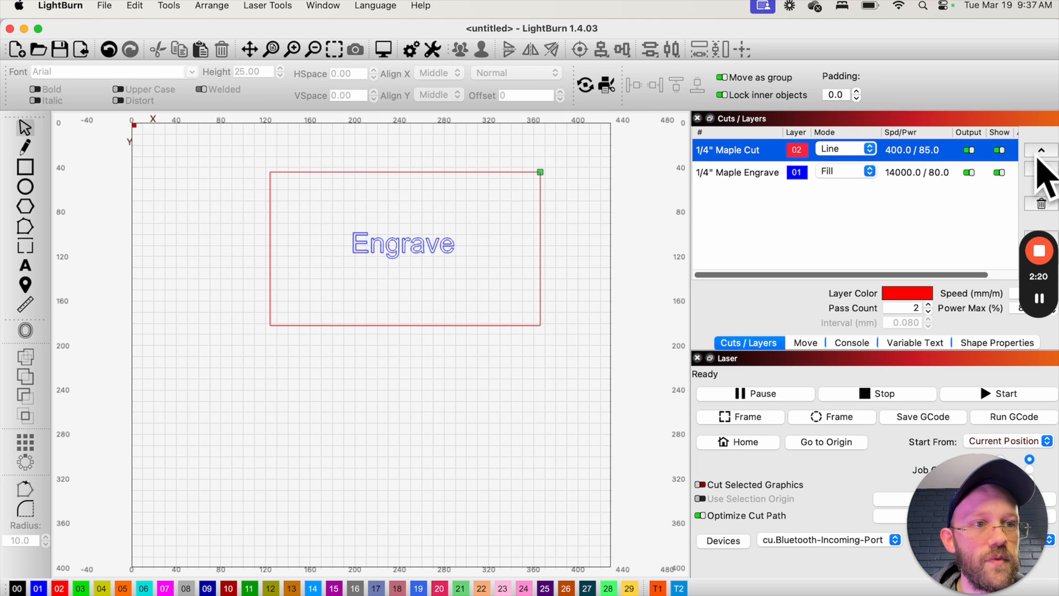
pyautogui.click(1040, 168)
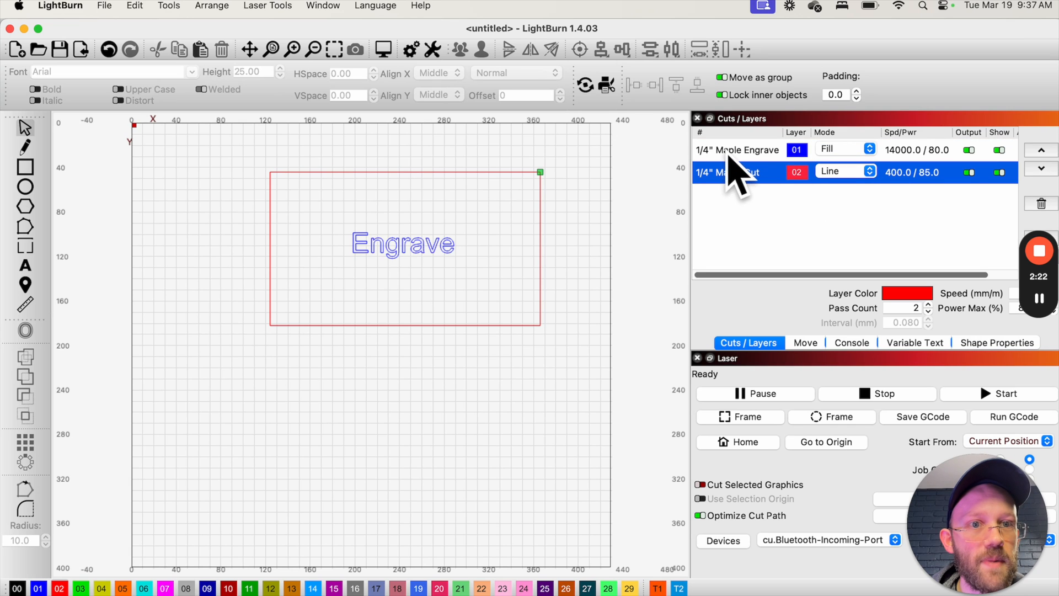
pyautogui.moveTo(774, 196)
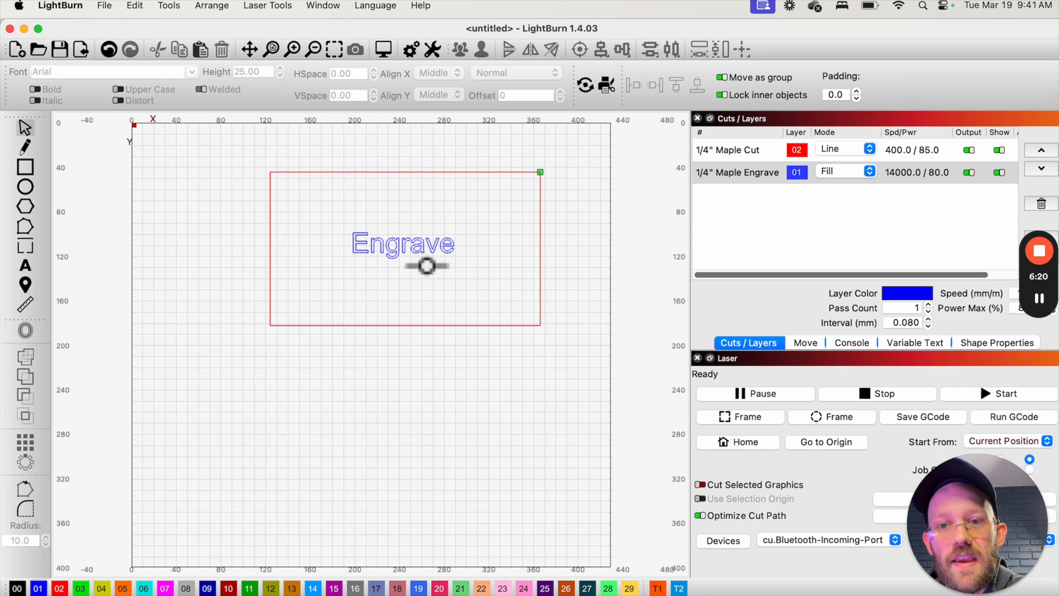
# Step: Select the Engrave text so it can be moved to the Labels layer
pyautogui.click(401, 243)
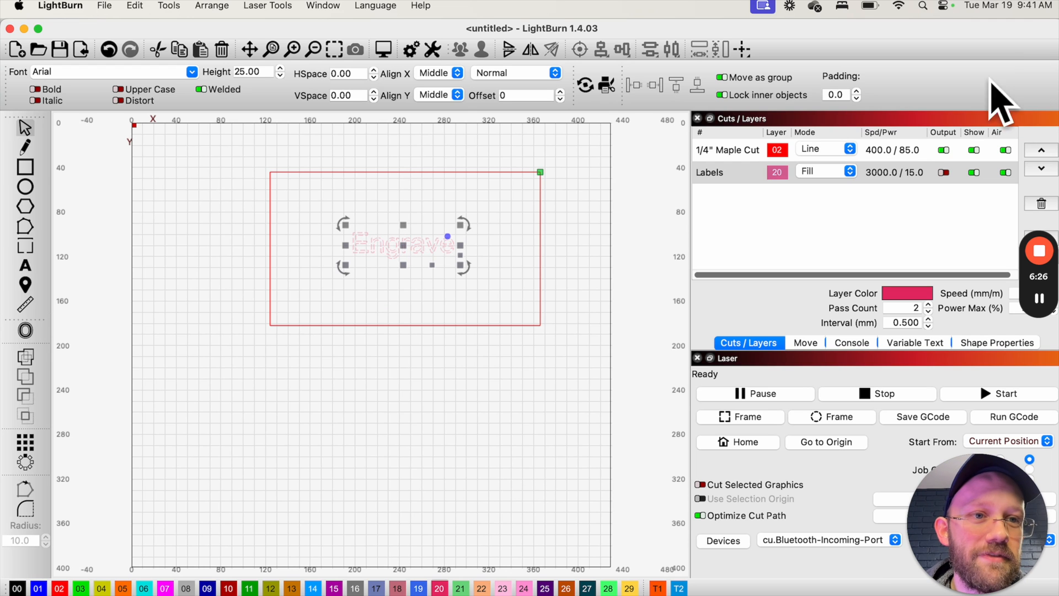
pyautogui.moveTo(891, 189)
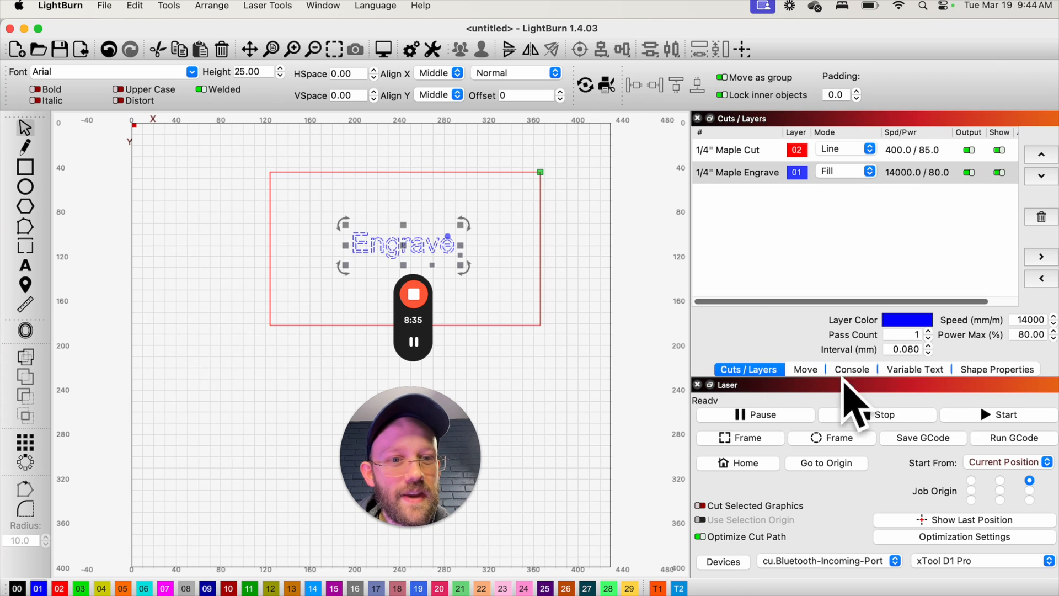
pyautogui.moveTo(814, 412)
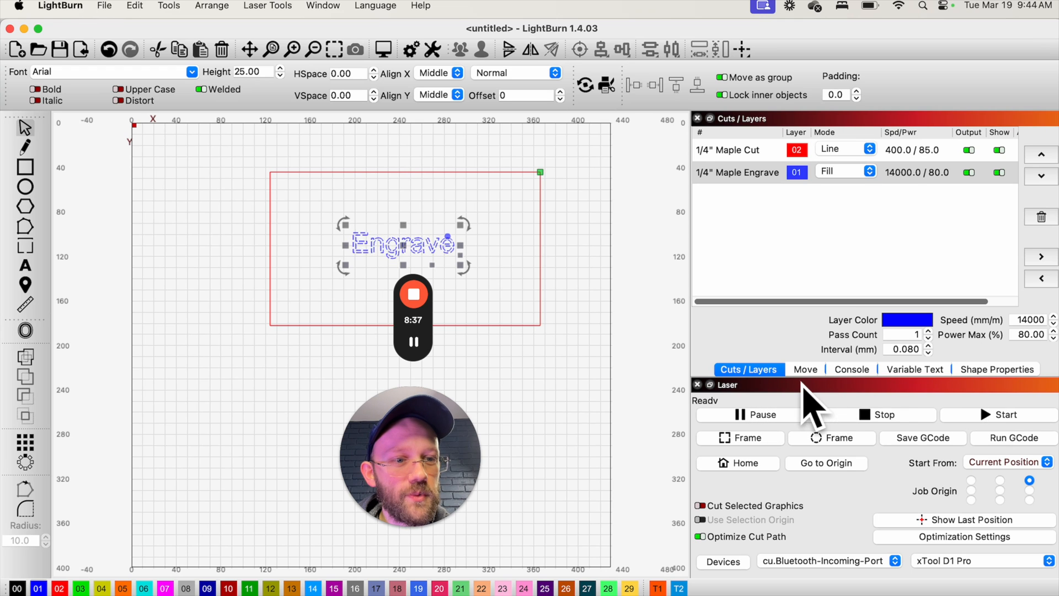
pyautogui.moveTo(908, 210)
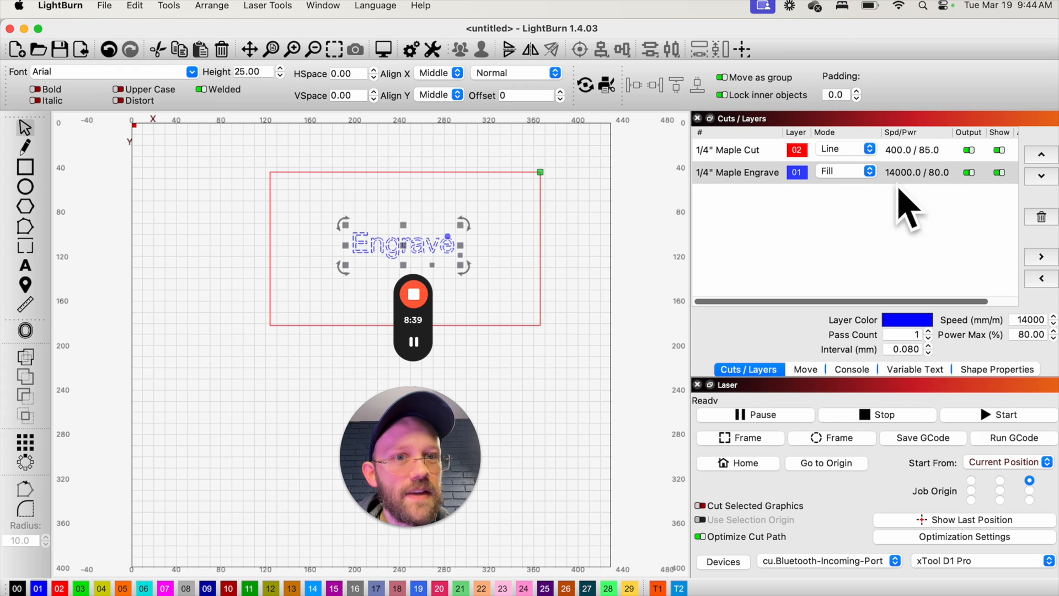
pyautogui.moveTo(742, 398)
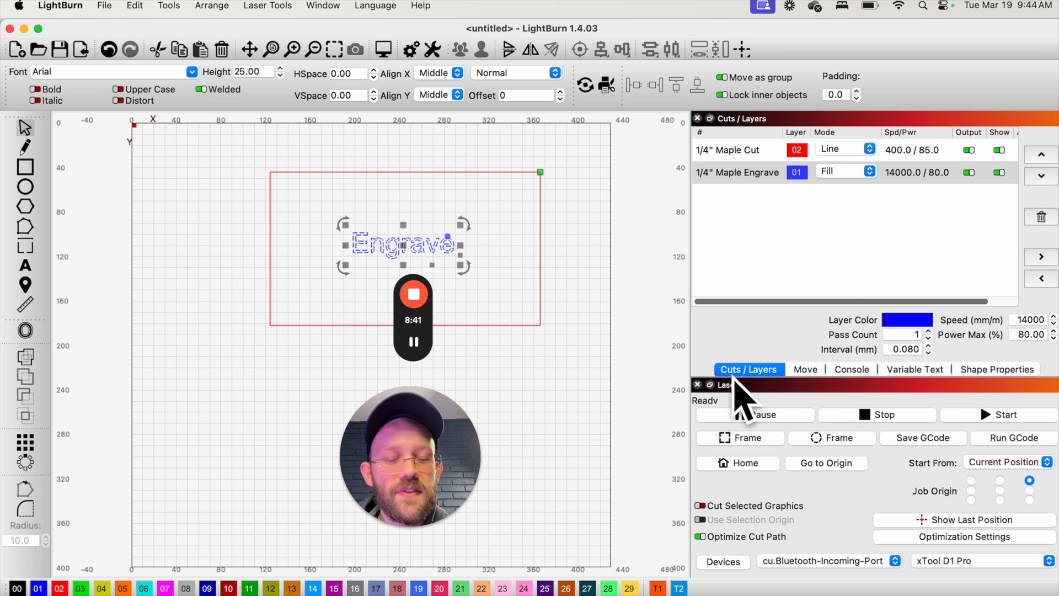
pyautogui.moveTo(709, 411)
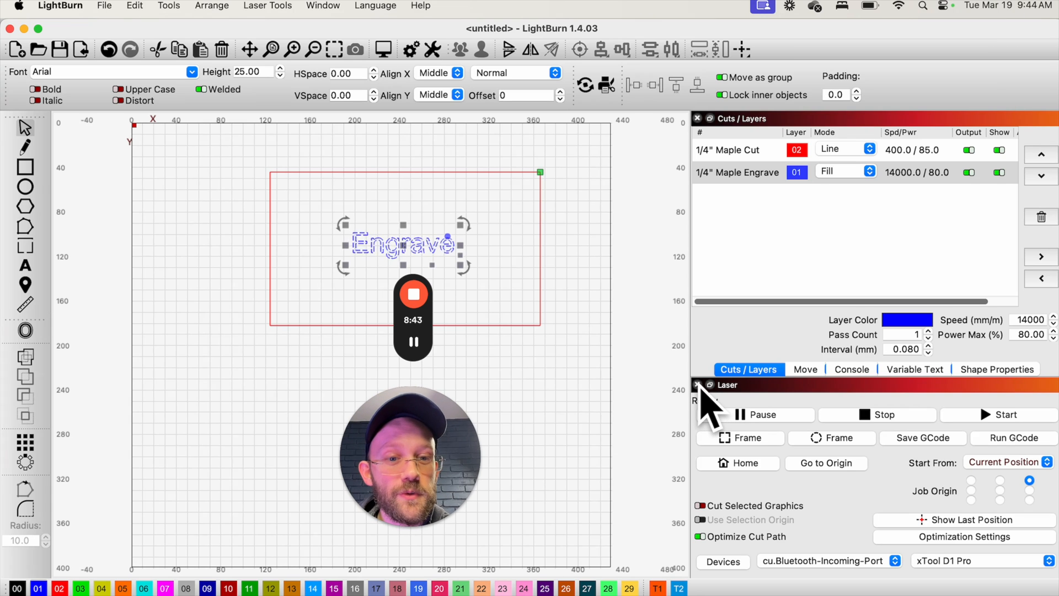
pyautogui.moveTo(996, 459)
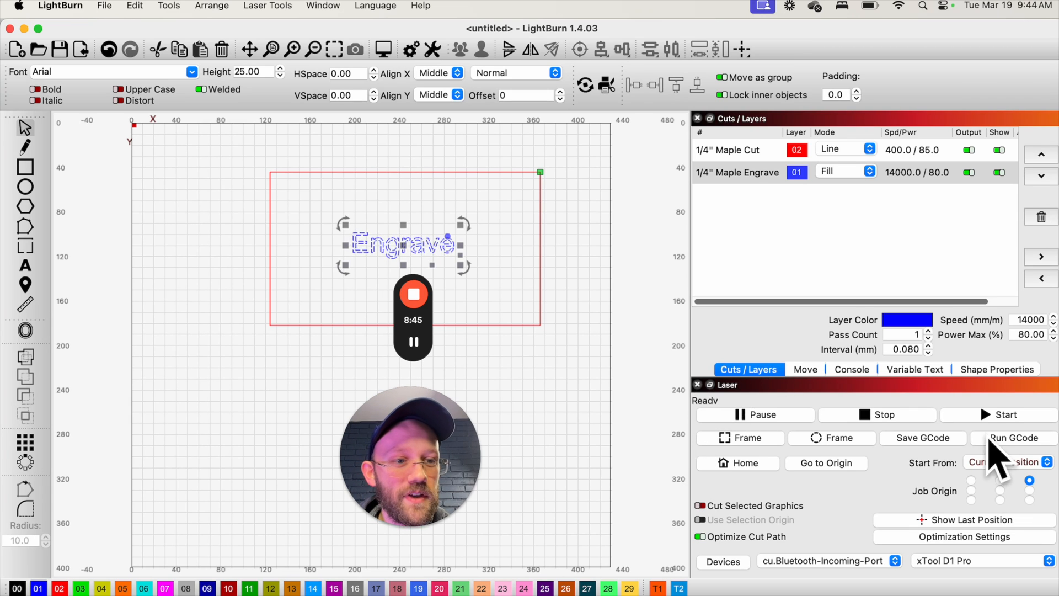
pyautogui.moveTo(768, 419)
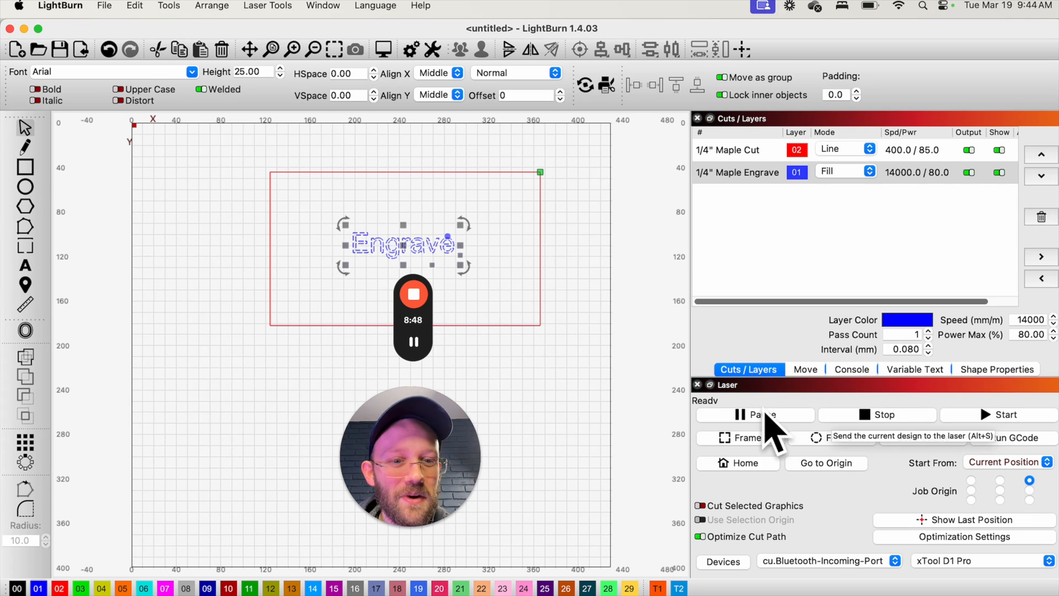
pyautogui.moveTo(718, 426)
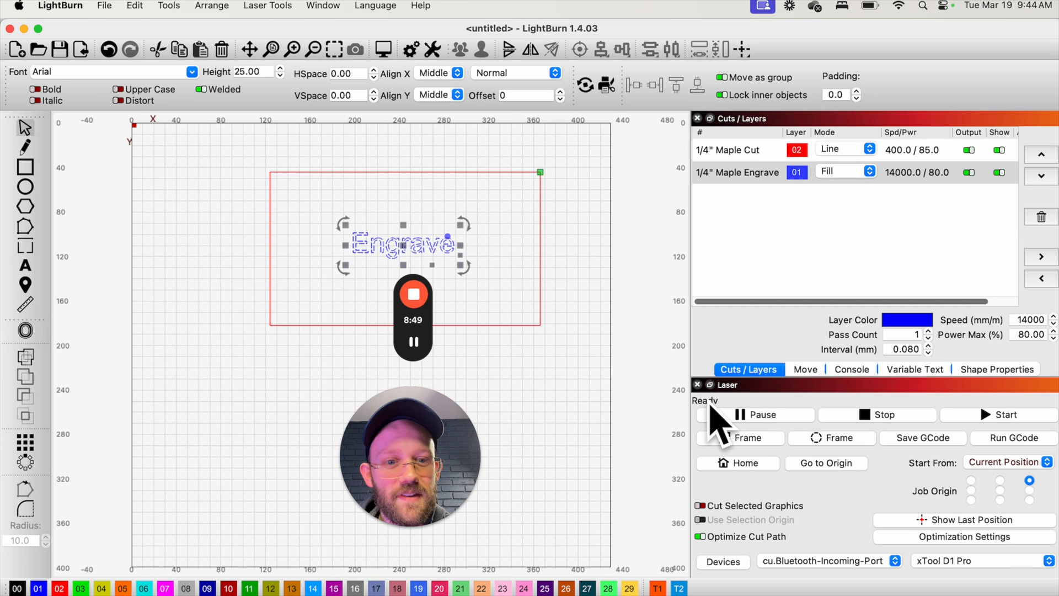
# Step: Close the Laser window so the layer list fills the right side
pyautogui.click(697, 384)
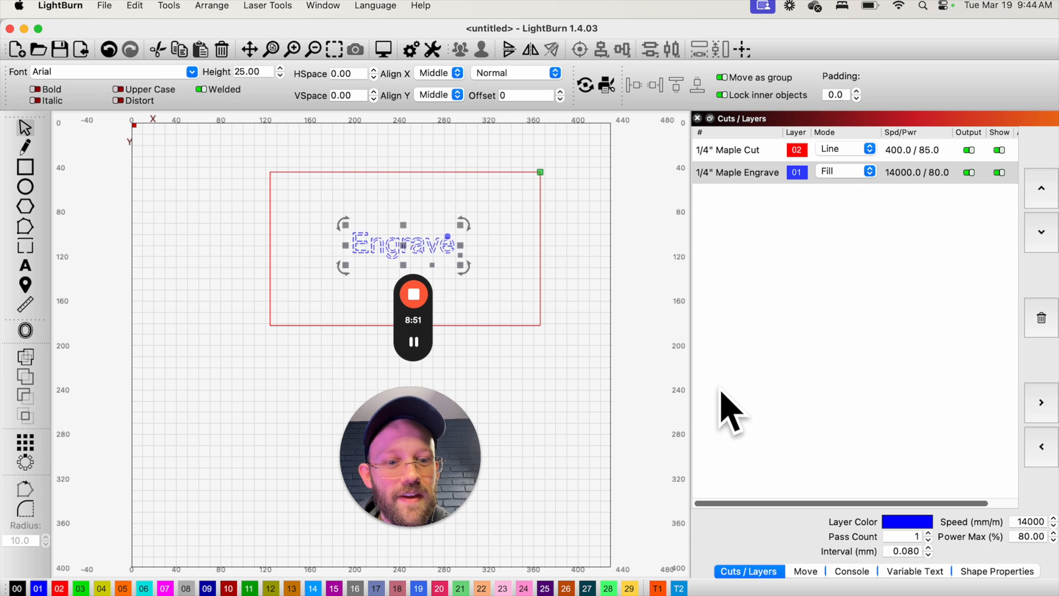
pyautogui.moveTo(756, 405)
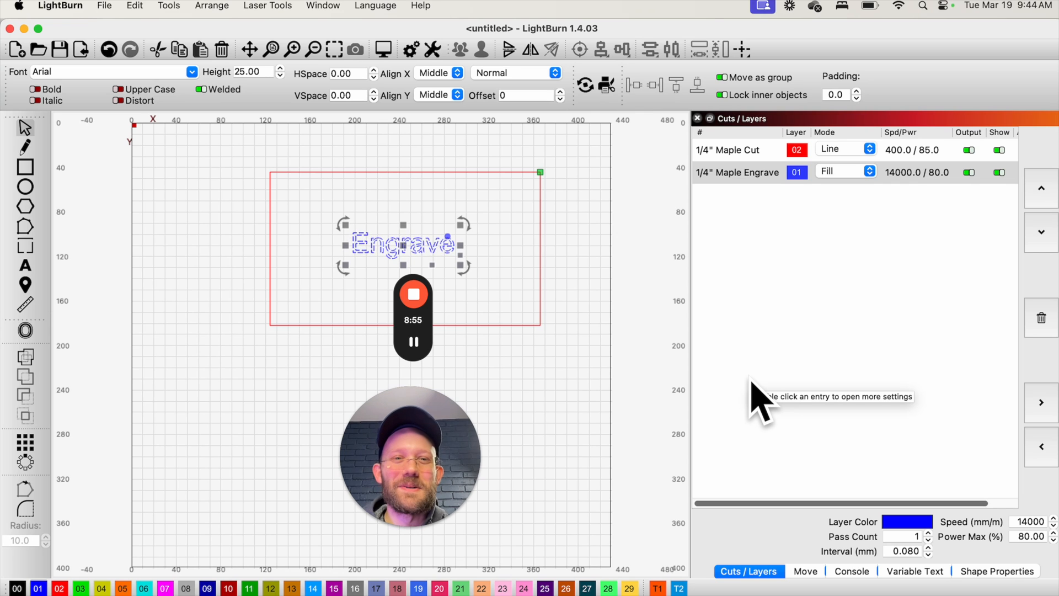
pyautogui.moveTo(777, 296)
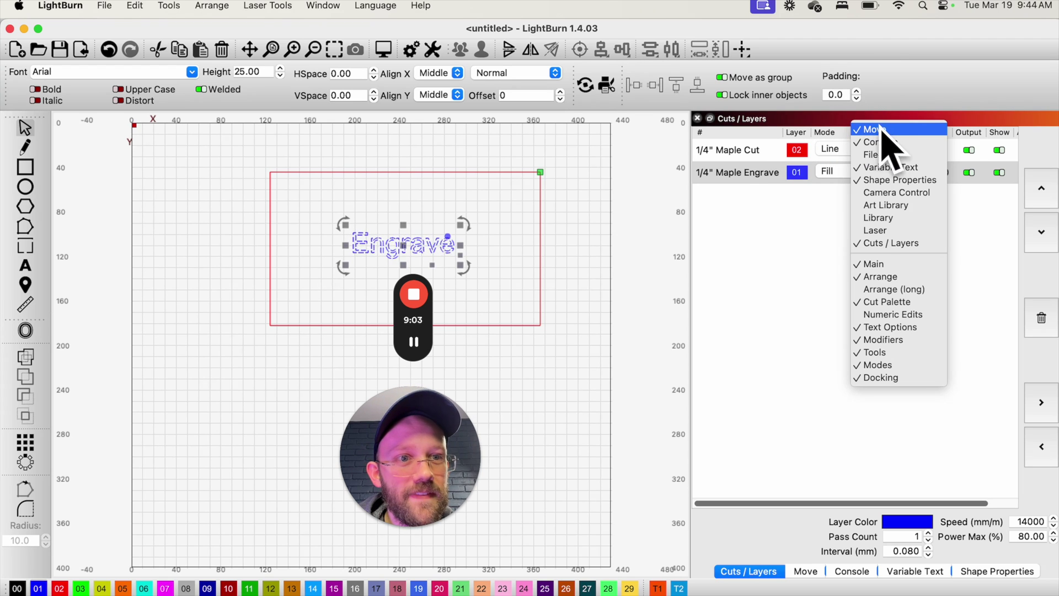
pyautogui.moveTo(890, 166)
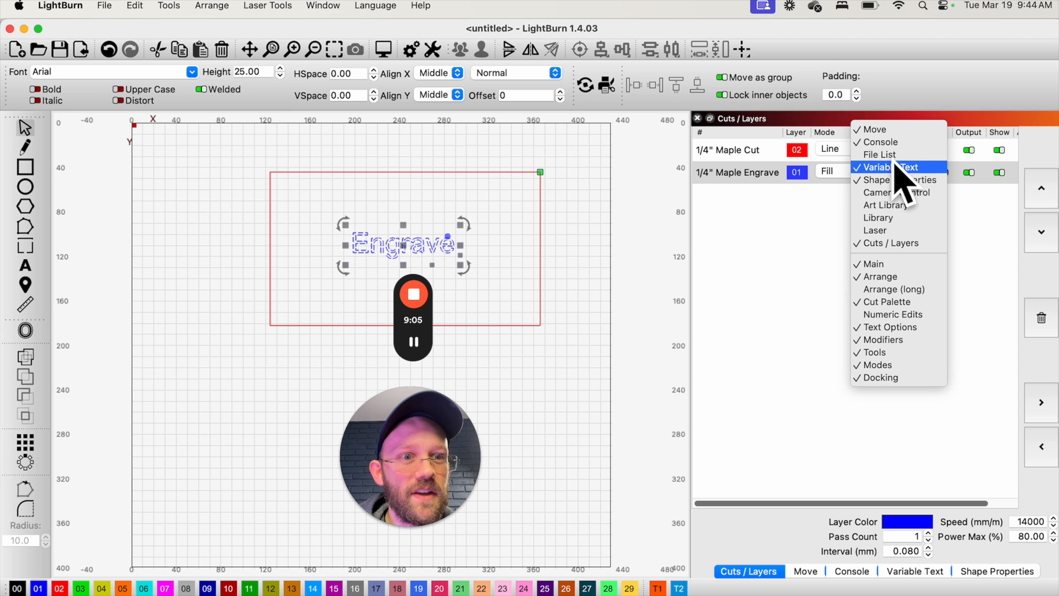
pyautogui.moveTo(898, 288)
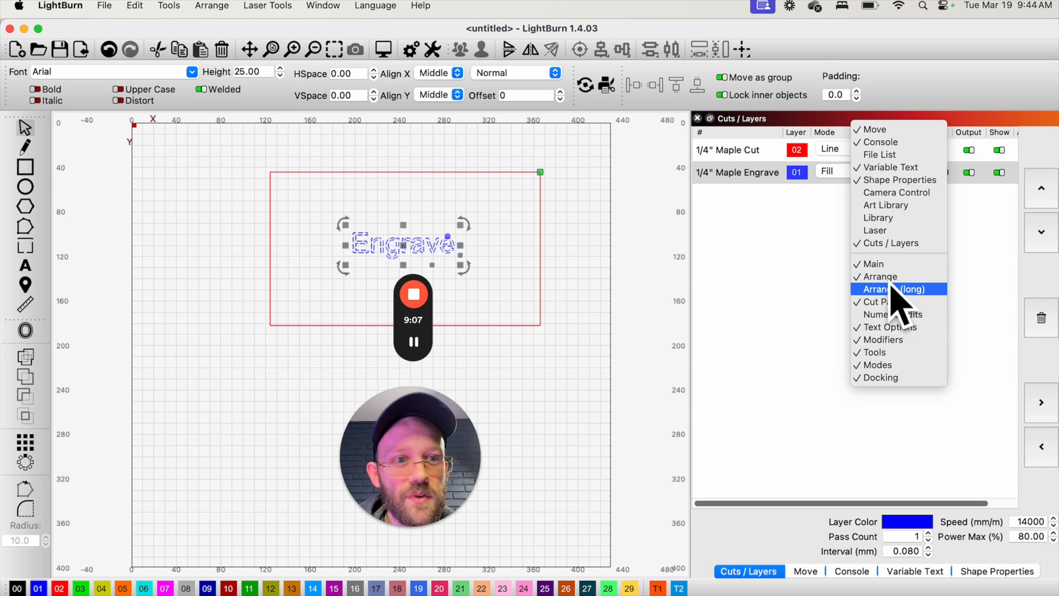
pyautogui.moveTo(875, 230)
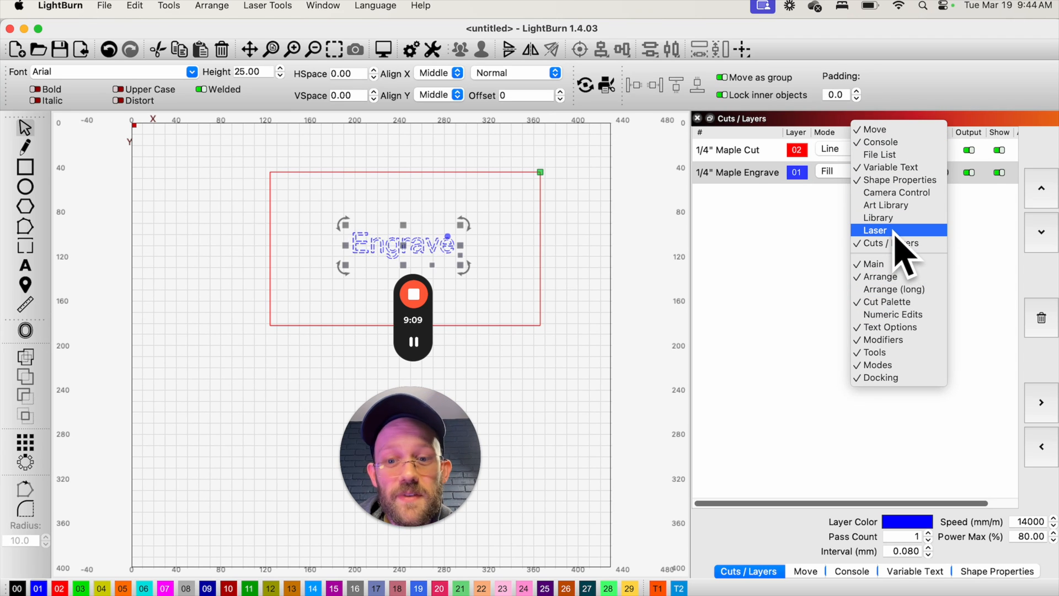
# Step: Restore the laser panel, view Console and Shape Properties, then return to Cuts / Layers
pyautogui.click(875, 229)
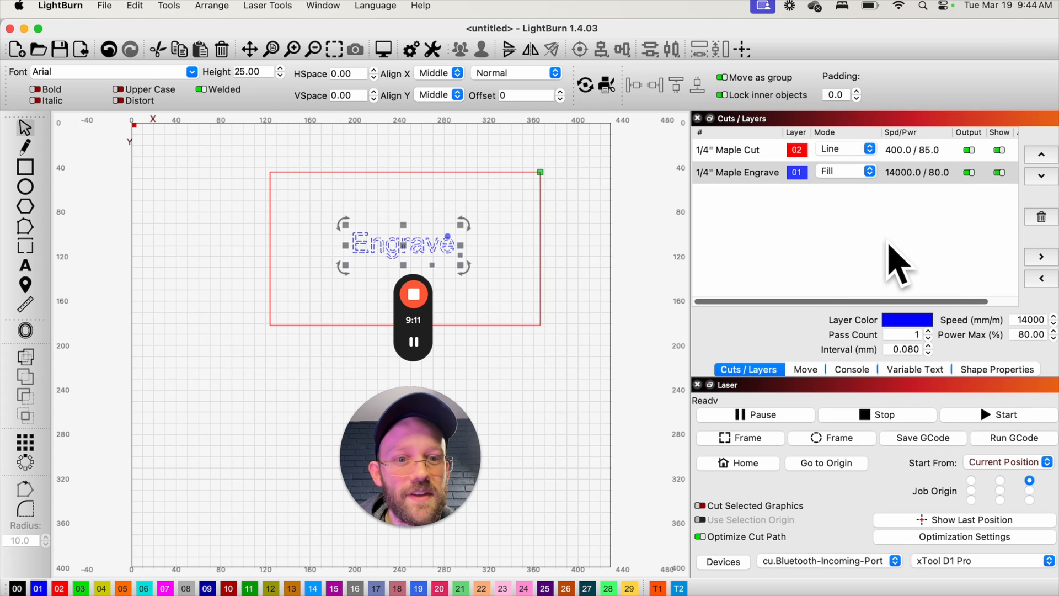
pyautogui.moveTo(898, 264)
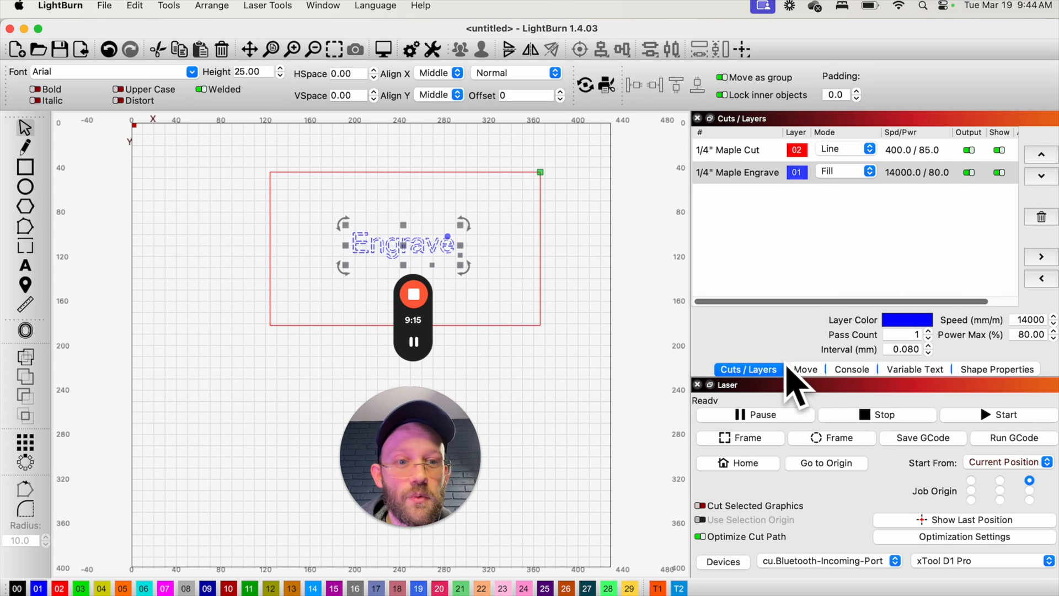
pyautogui.click(850, 368)
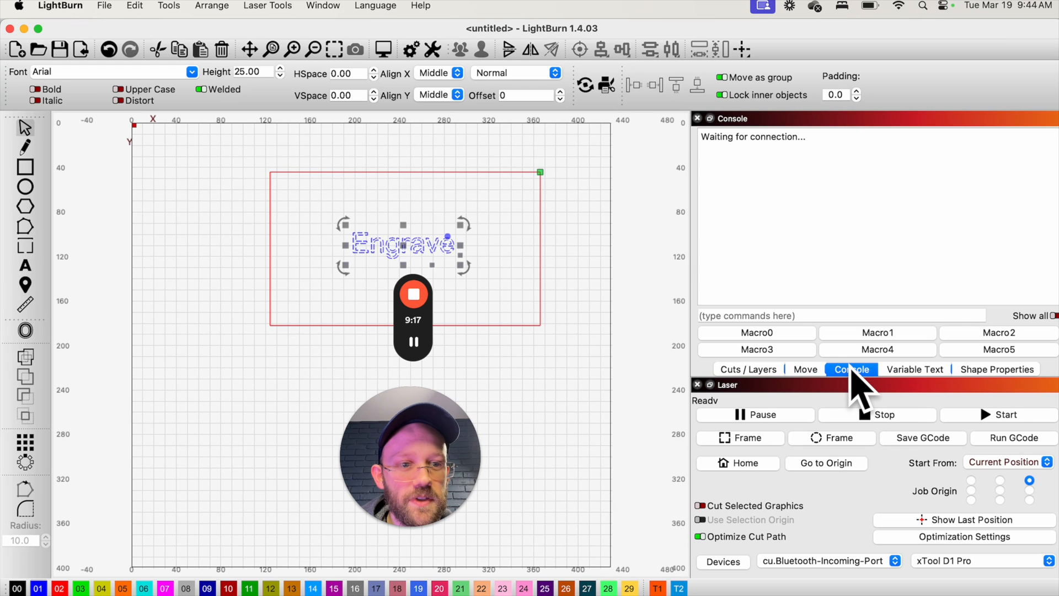
pyautogui.click(995, 368)
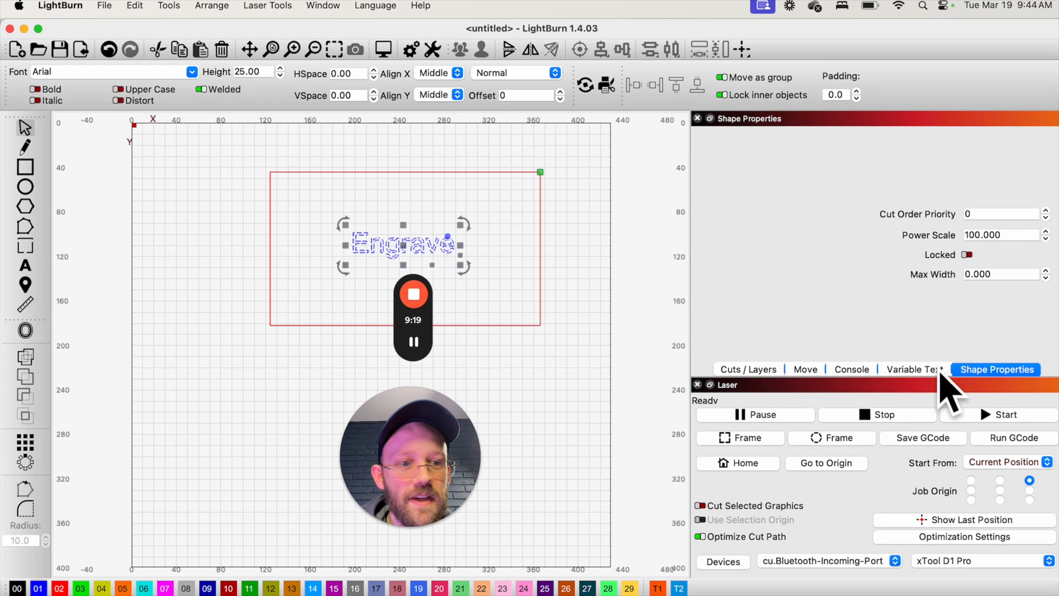
pyautogui.click(851, 368)
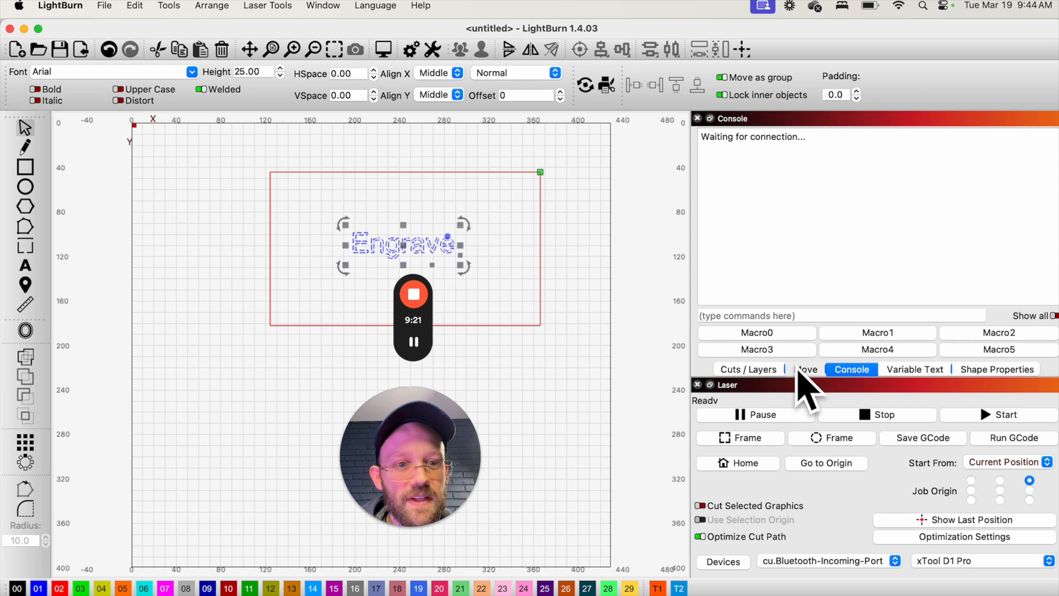
pyautogui.click(746, 368)
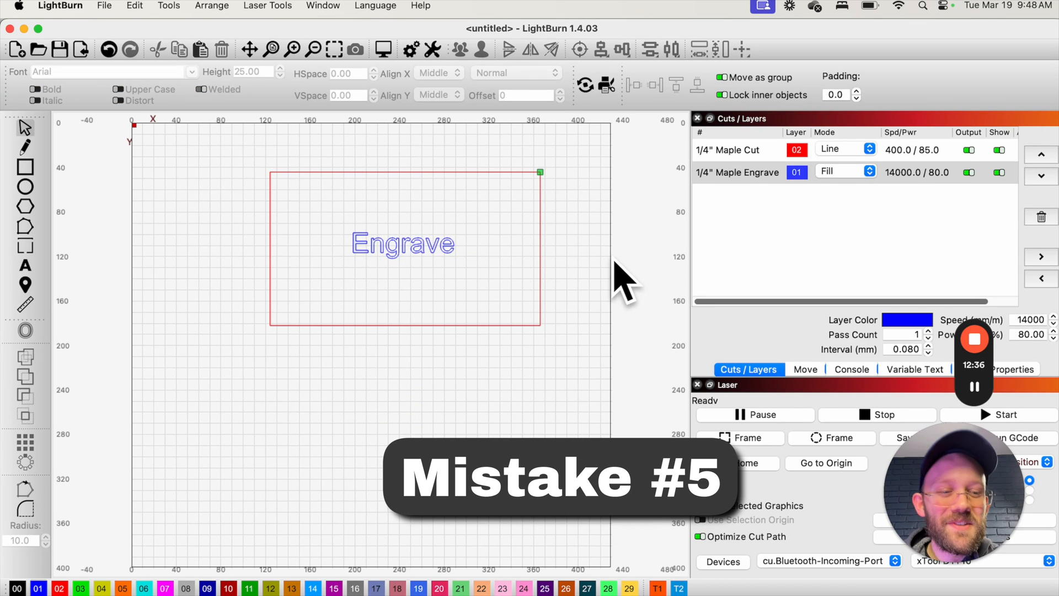
pyautogui.moveTo(579, 223)
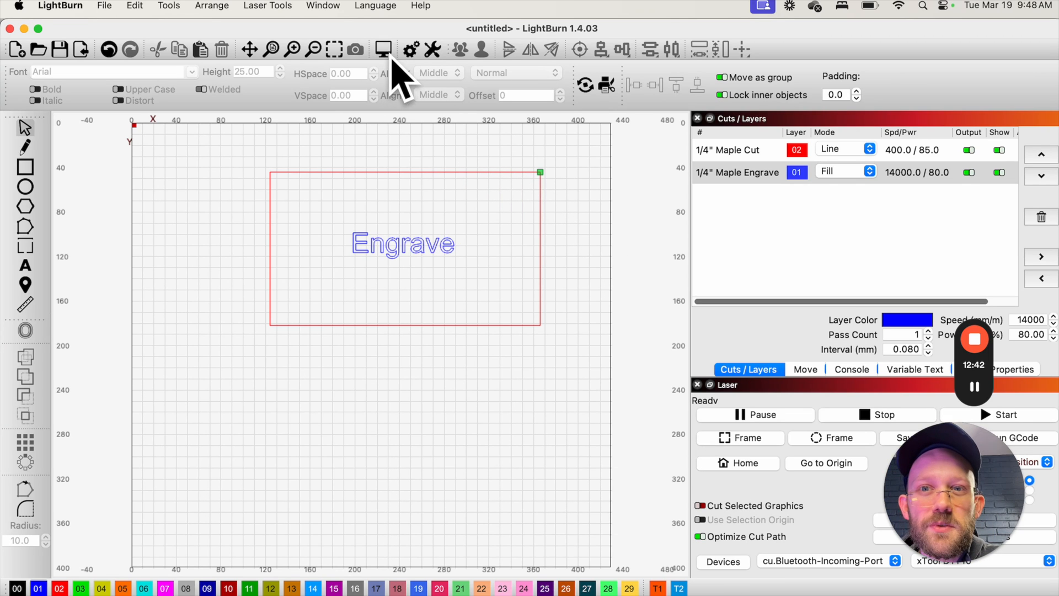
# Step: Show the Preview window for the job to be sent to the laser
pyautogui.click(382, 49)
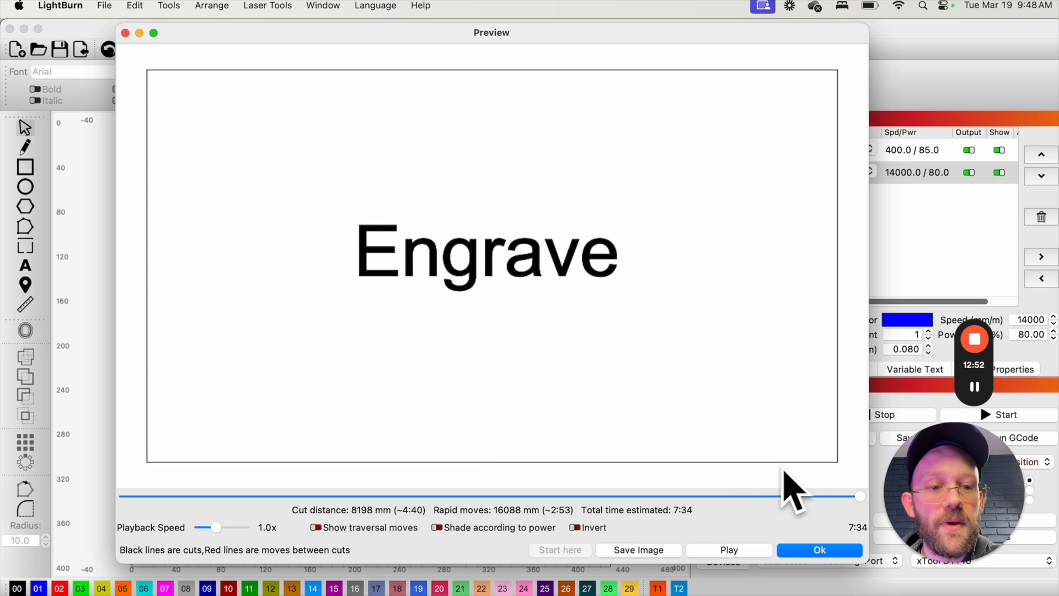
pyautogui.moveTo(870, 512)
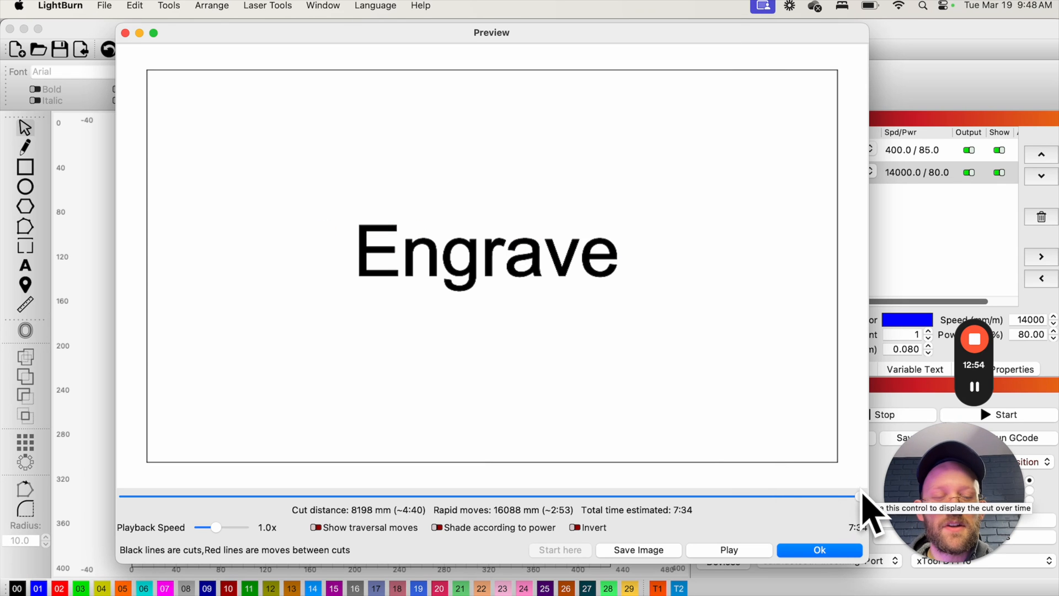
pyautogui.moveTo(807, 321)
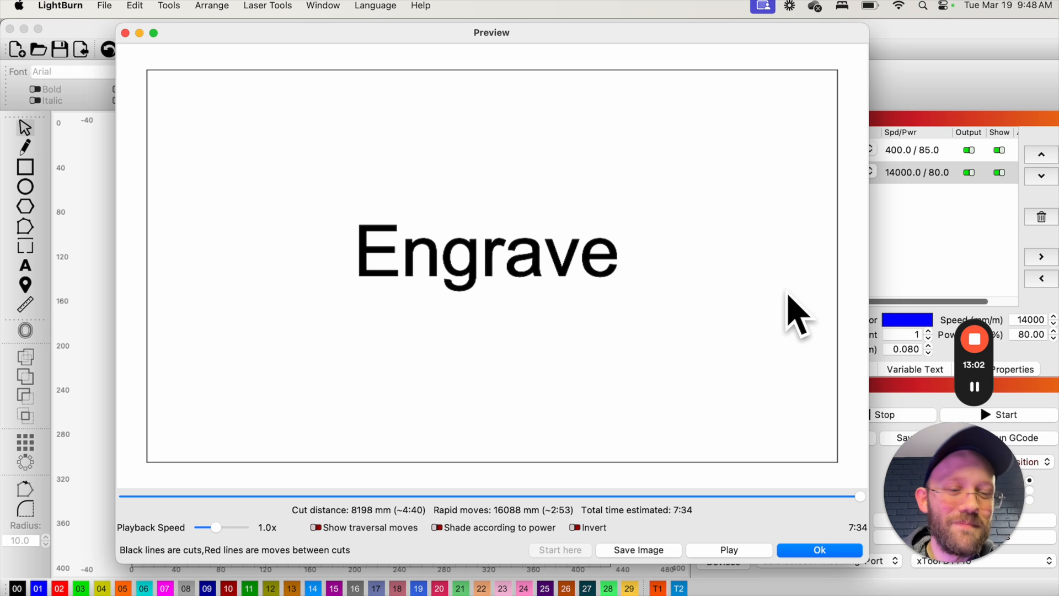
pyautogui.moveTo(570, 34)
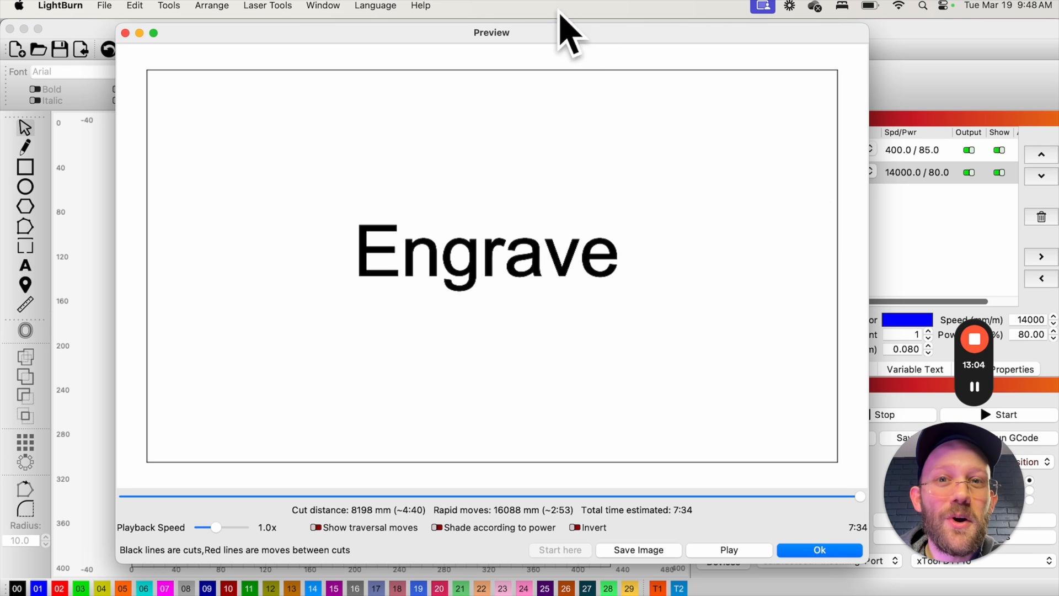
pyautogui.moveTo(553, 260)
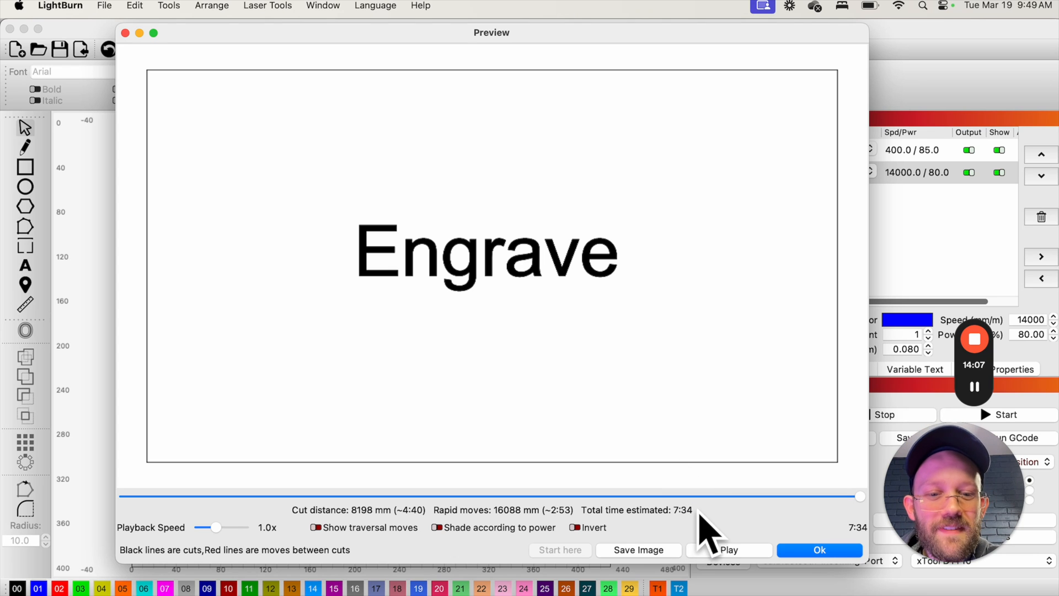
pyautogui.moveTo(675, 534)
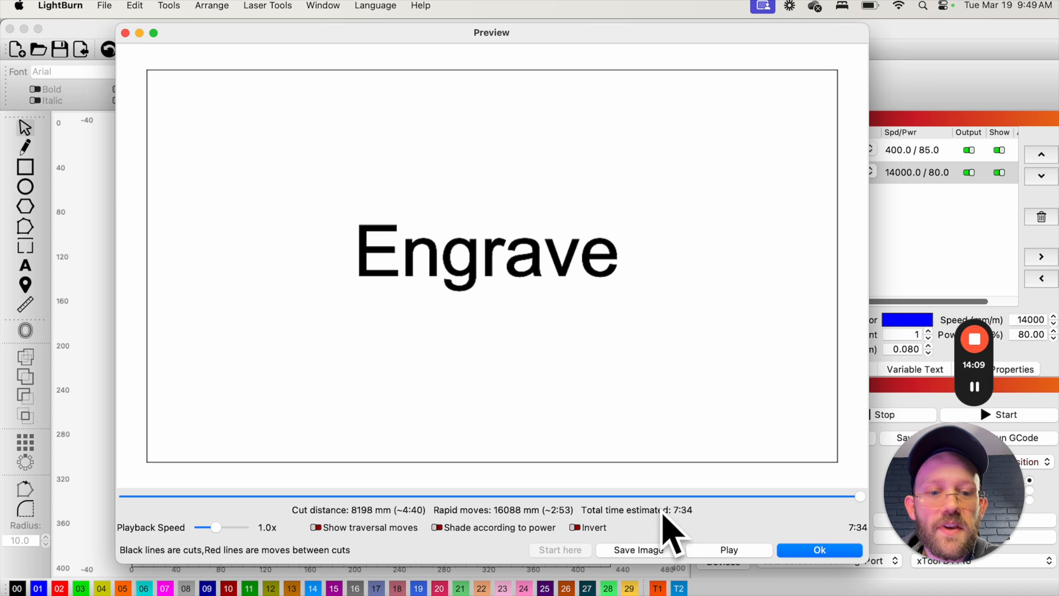
pyautogui.moveTo(703, 523)
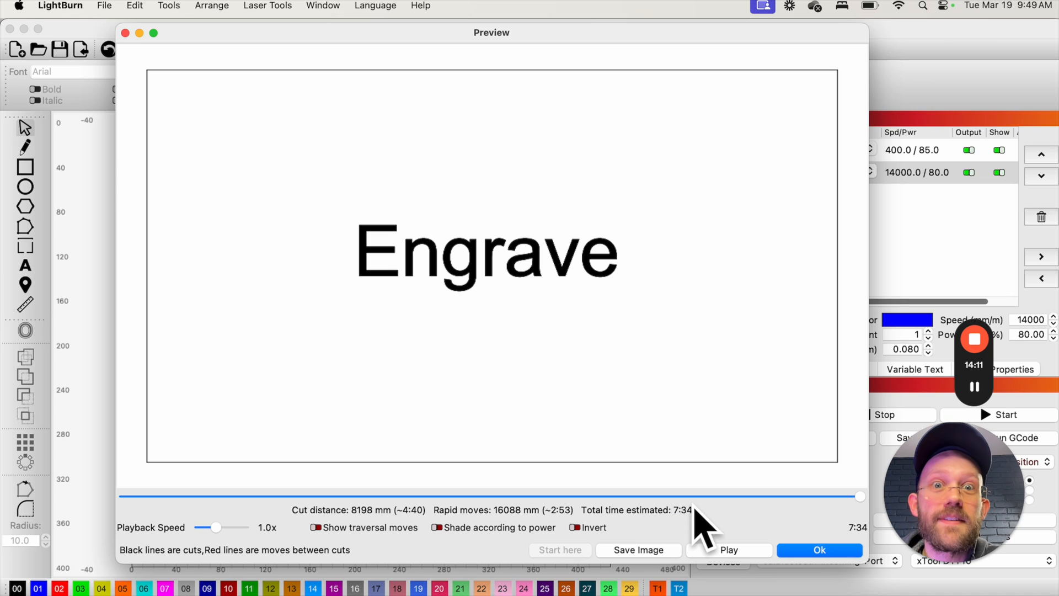
pyautogui.moveTo(318, 176)
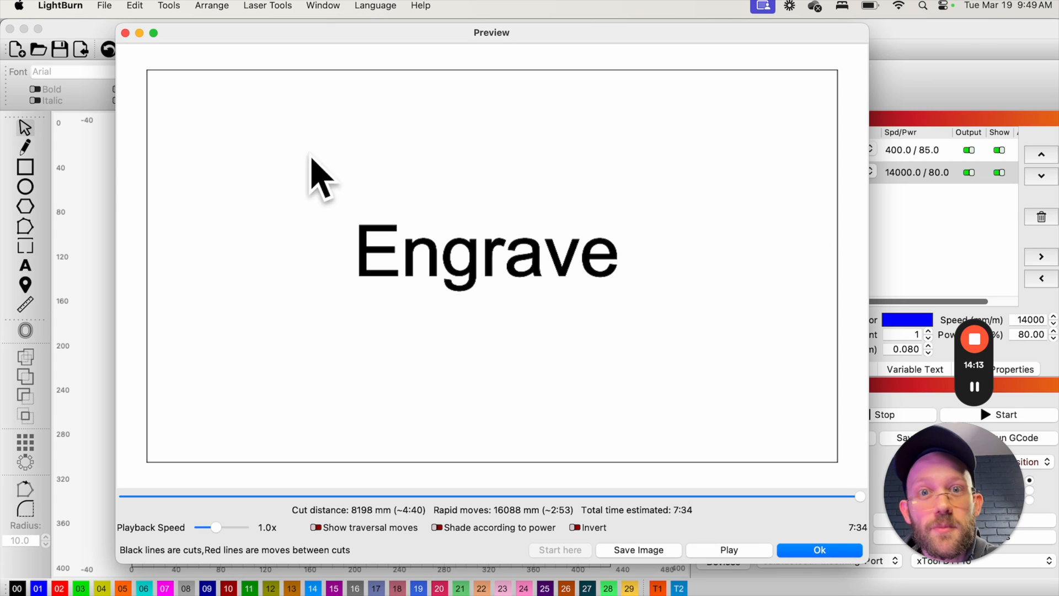
pyautogui.moveTo(709, 534)
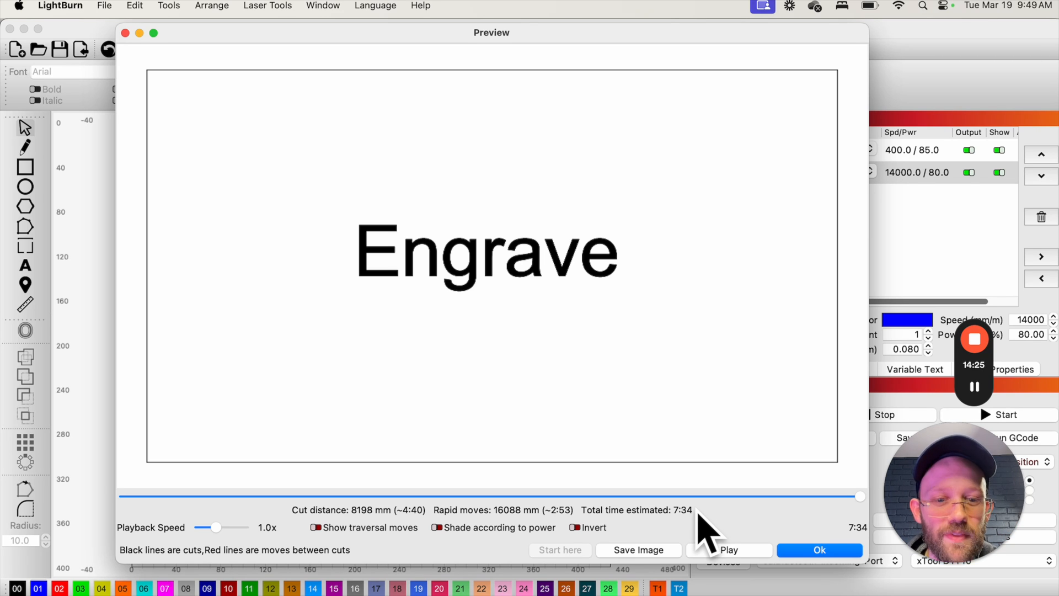
pyautogui.moveTo(617, 519)
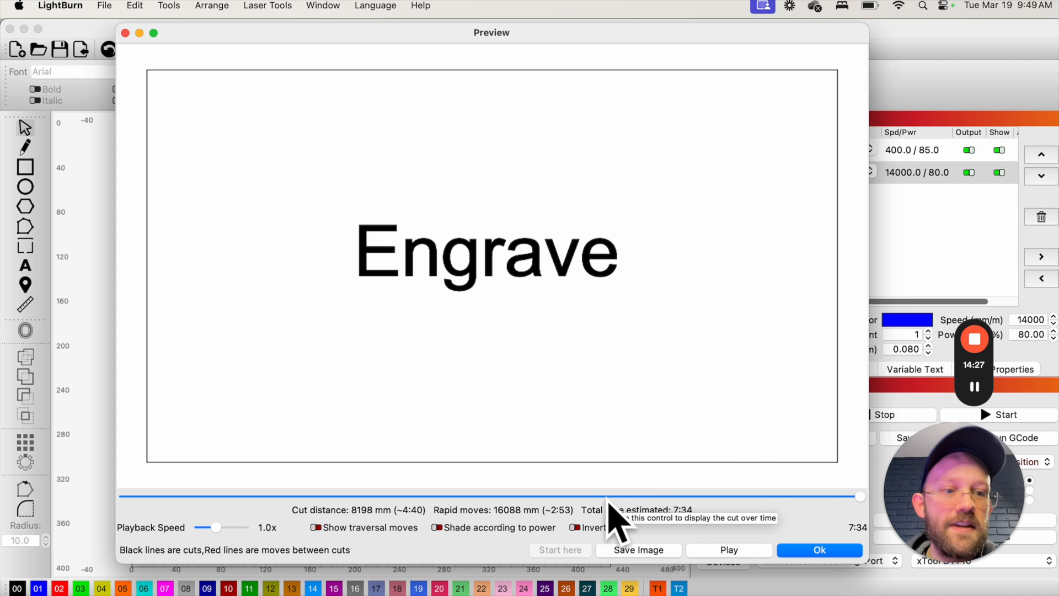
# Step: Close the Preview window (7:34 estimate) with Ok and return to the canvas
pyautogui.click(817, 549)
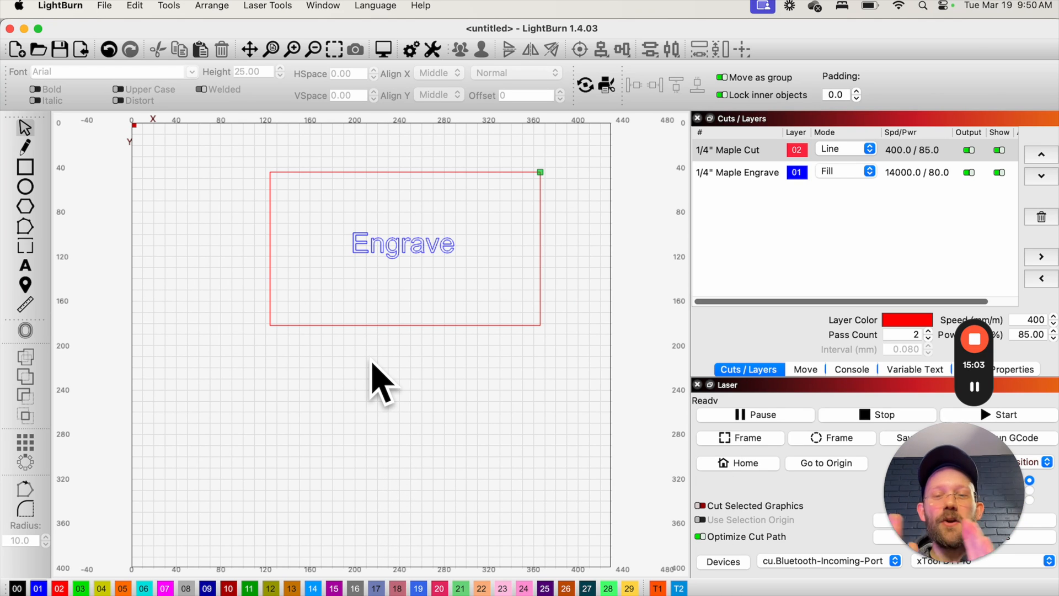
pyautogui.moveTo(513, 297)
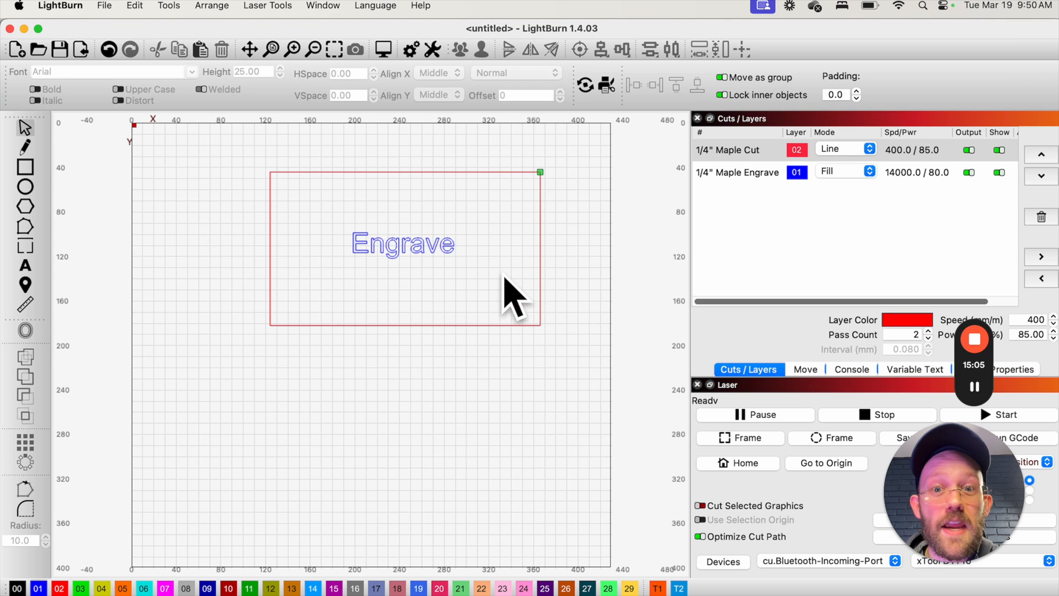
pyautogui.moveTo(541, 311)
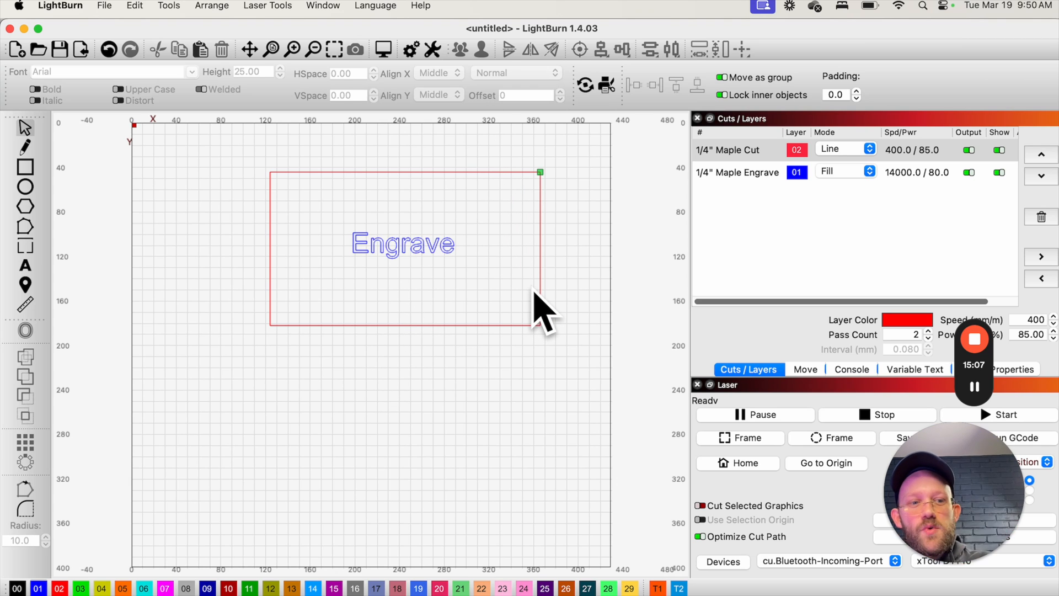
pyautogui.moveTo(533, 290)
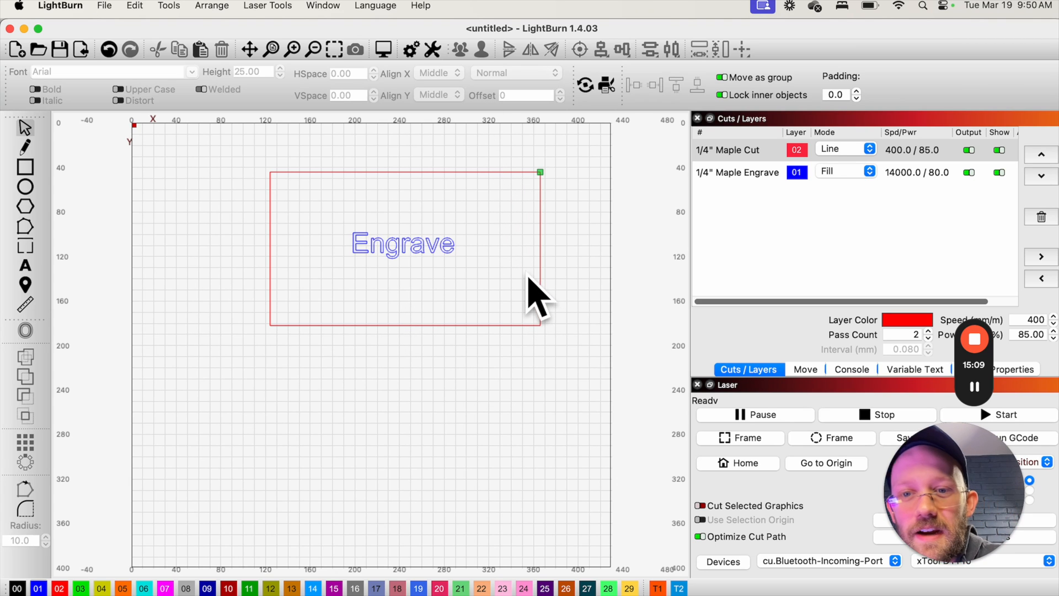
pyautogui.moveTo(513, 351)
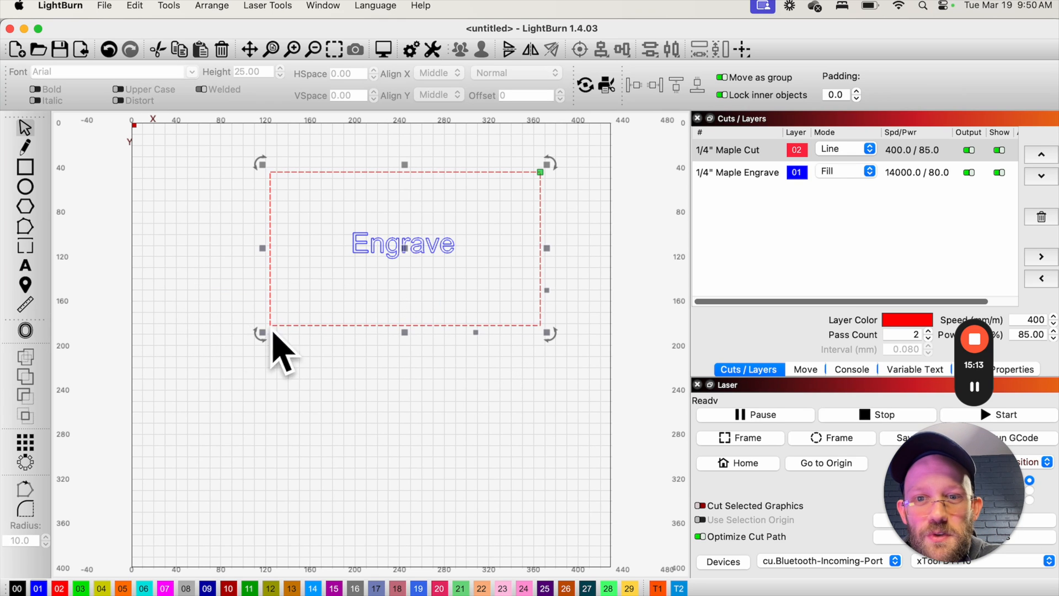
pyautogui.moveTo(485, 300)
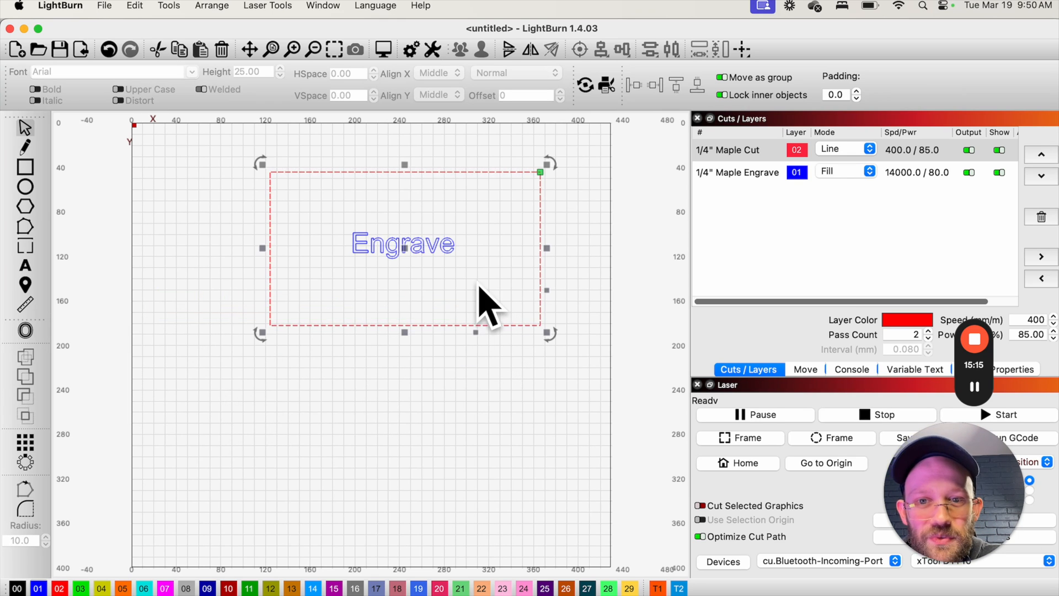
pyautogui.moveTo(509, 365)
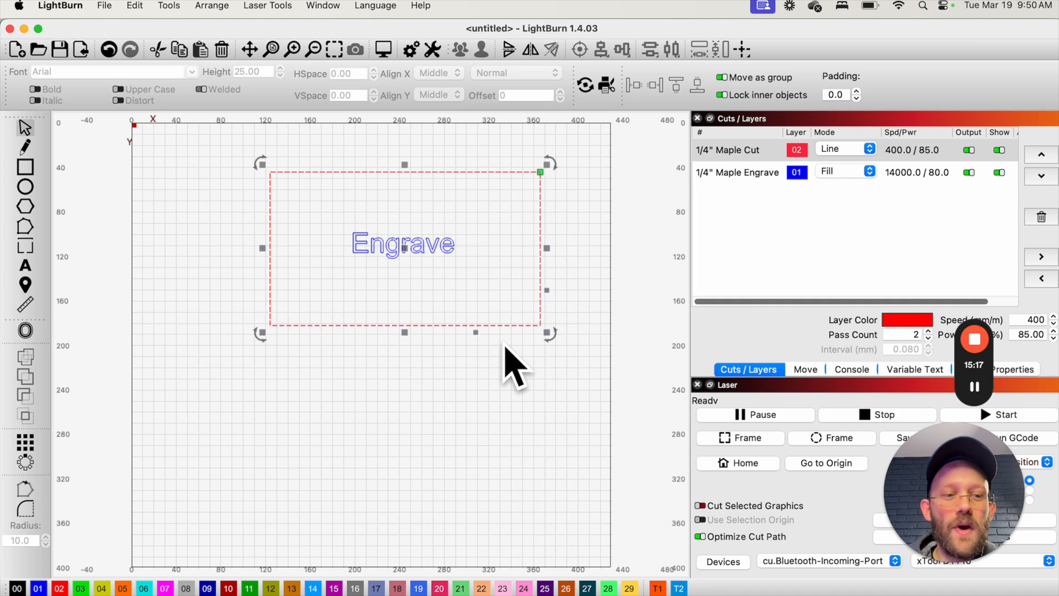
pyautogui.moveTo(422, 331)
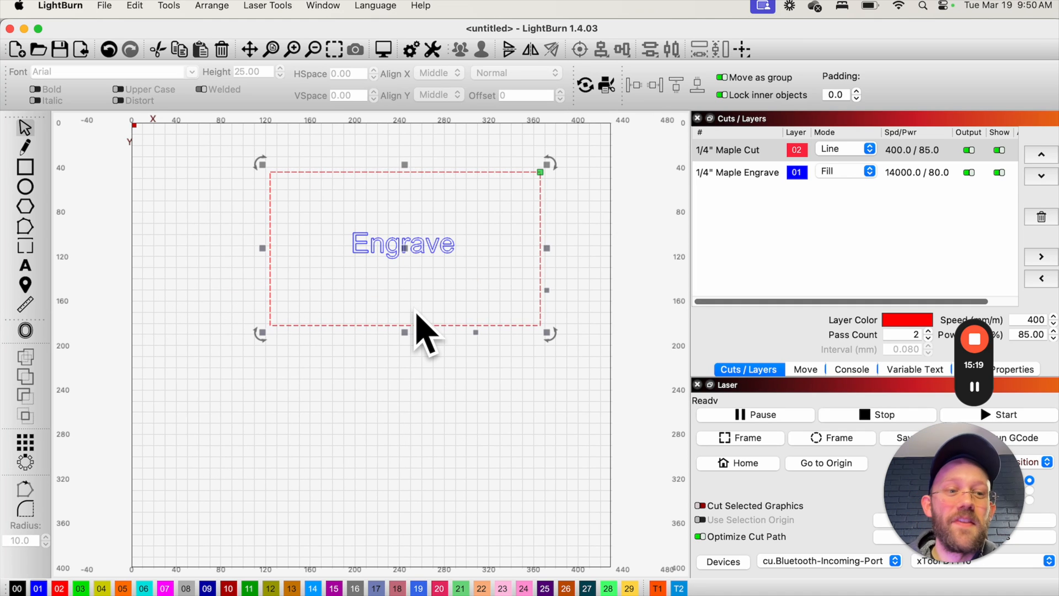
pyautogui.moveTo(405, 318)
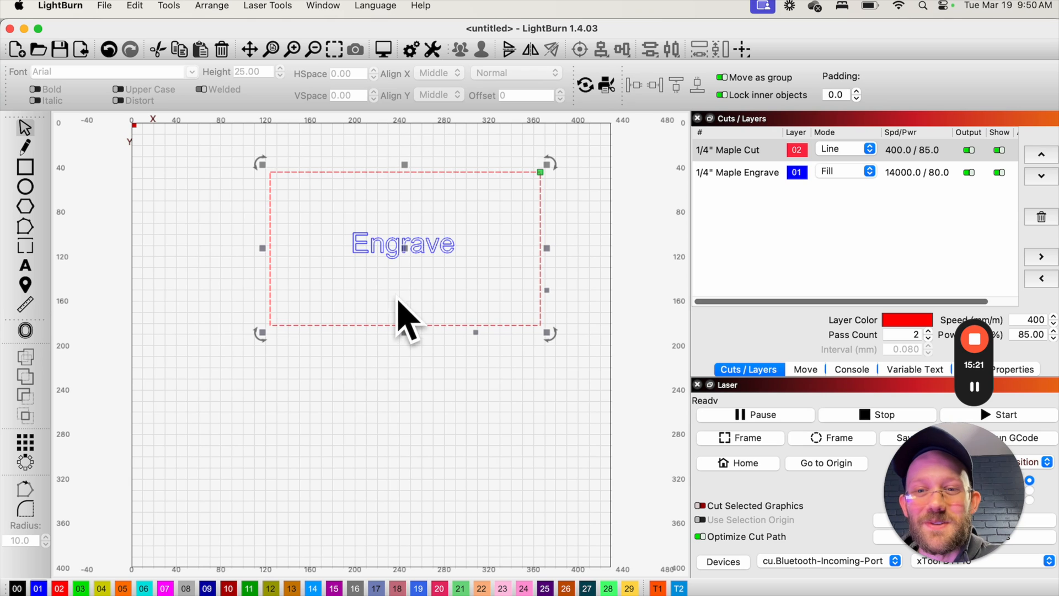
pyautogui.scroll(-3)
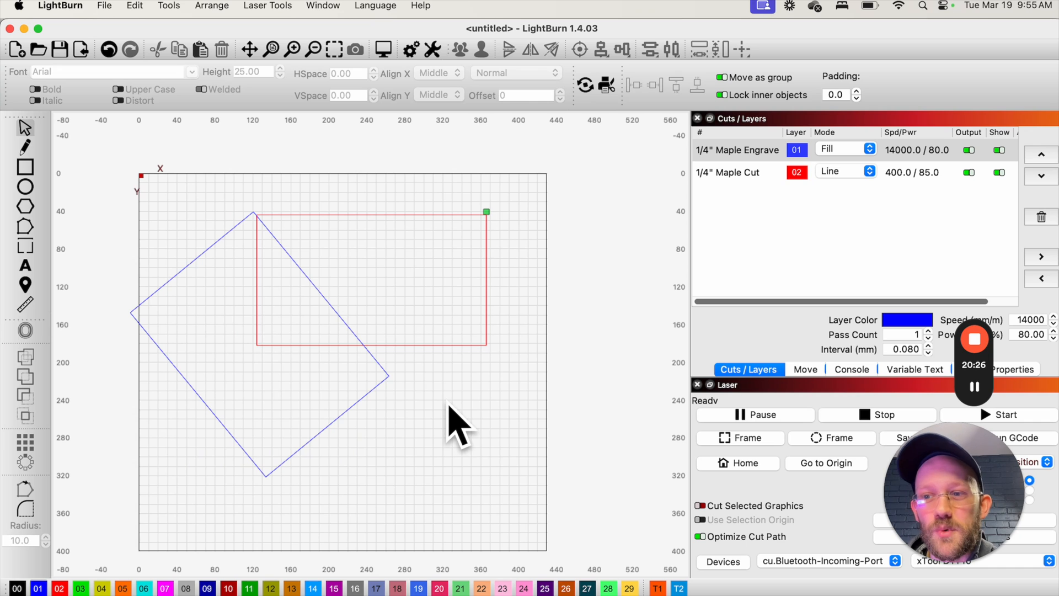
pyautogui.moveTo(365, 412)
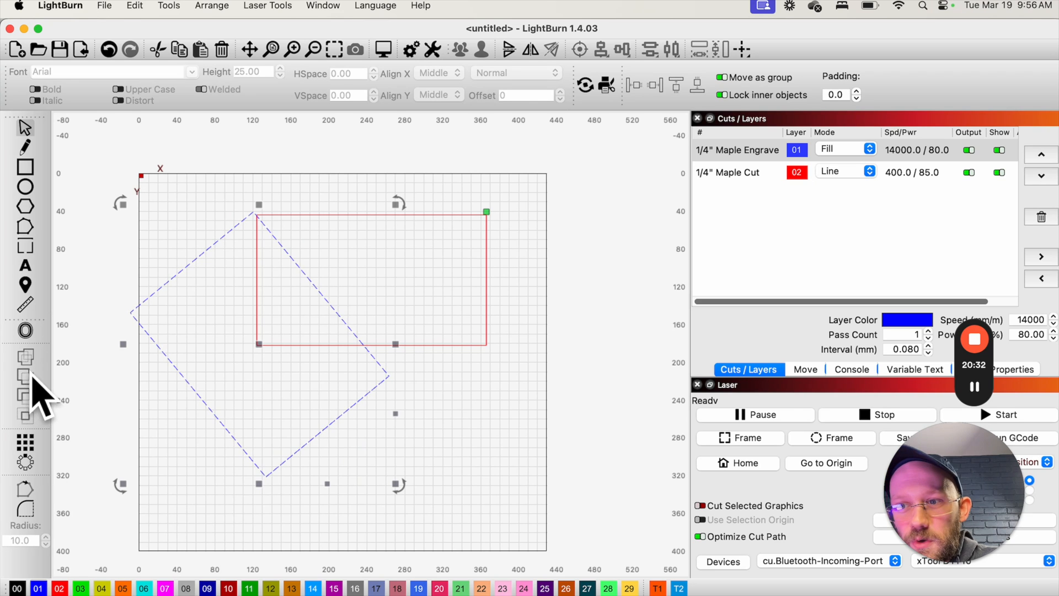
pyautogui.moveTo(311, 411)
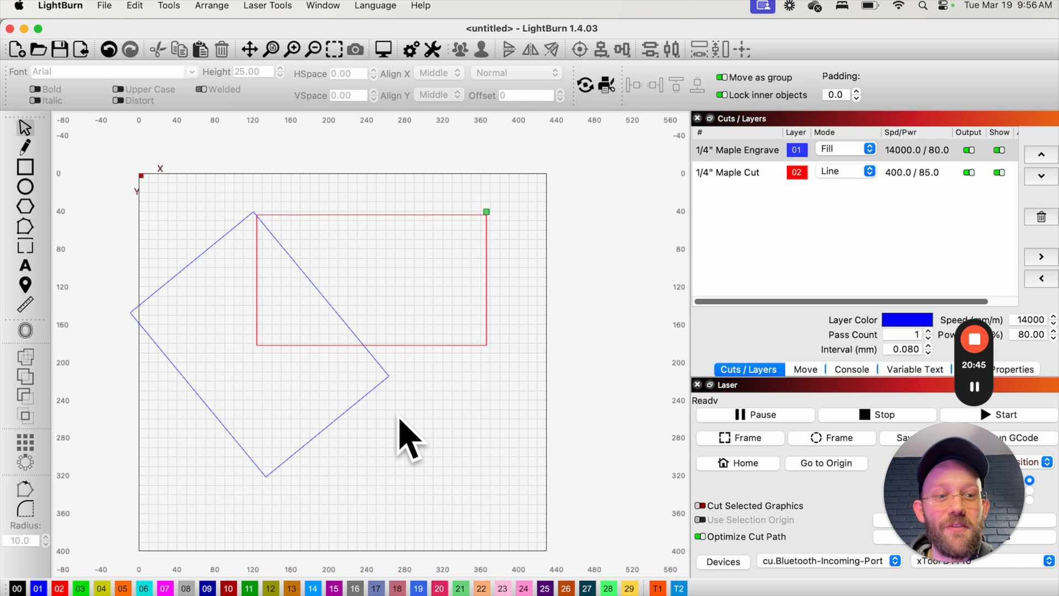
pyautogui.moveTo(429, 412)
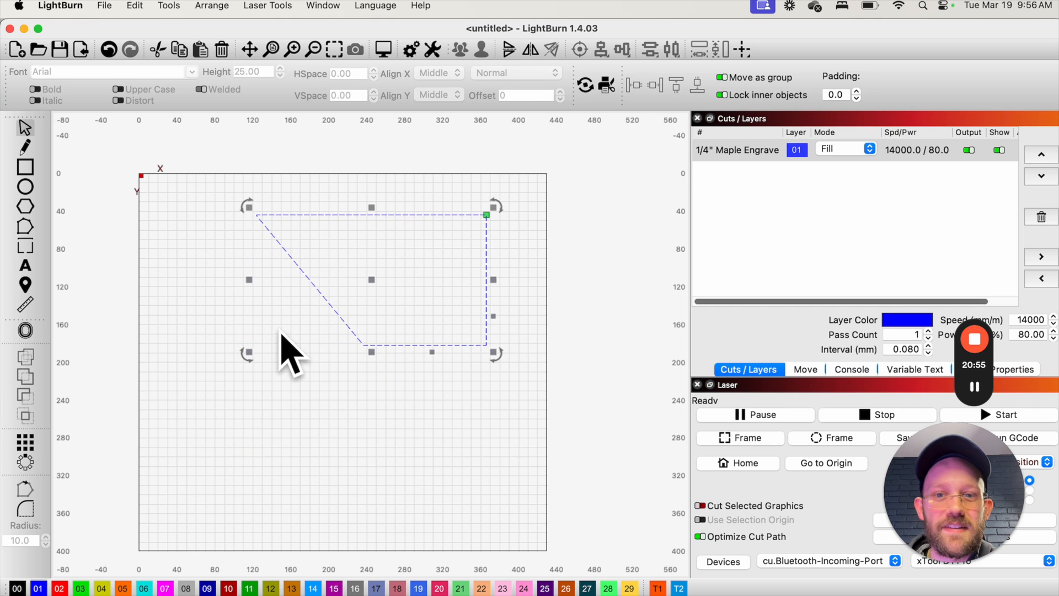
pyautogui.moveTo(553, 254)
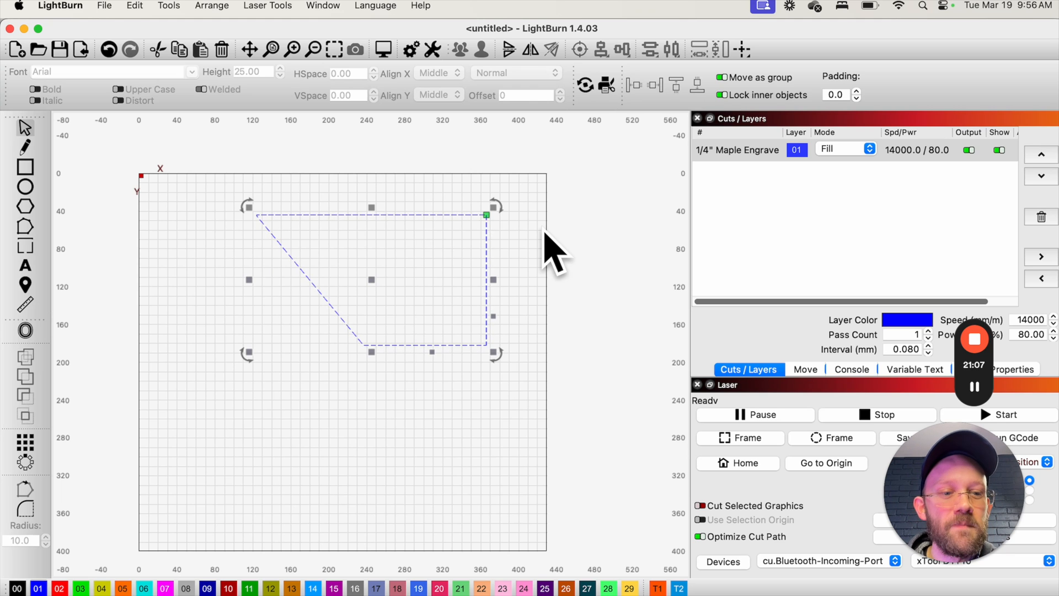
pyautogui.moveTo(547, 290)
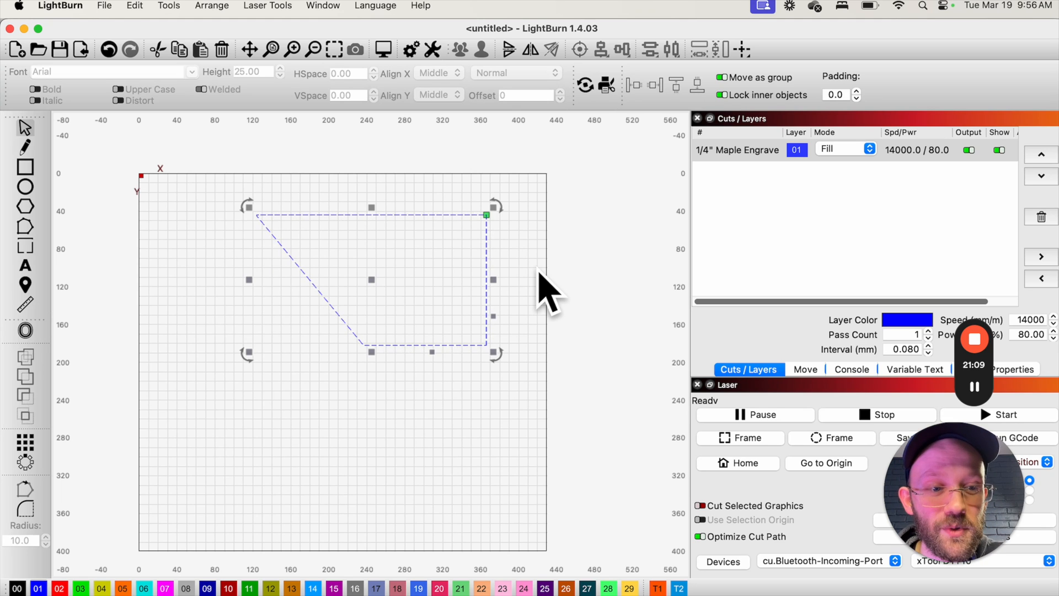
pyautogui.moveTo(26, 162)
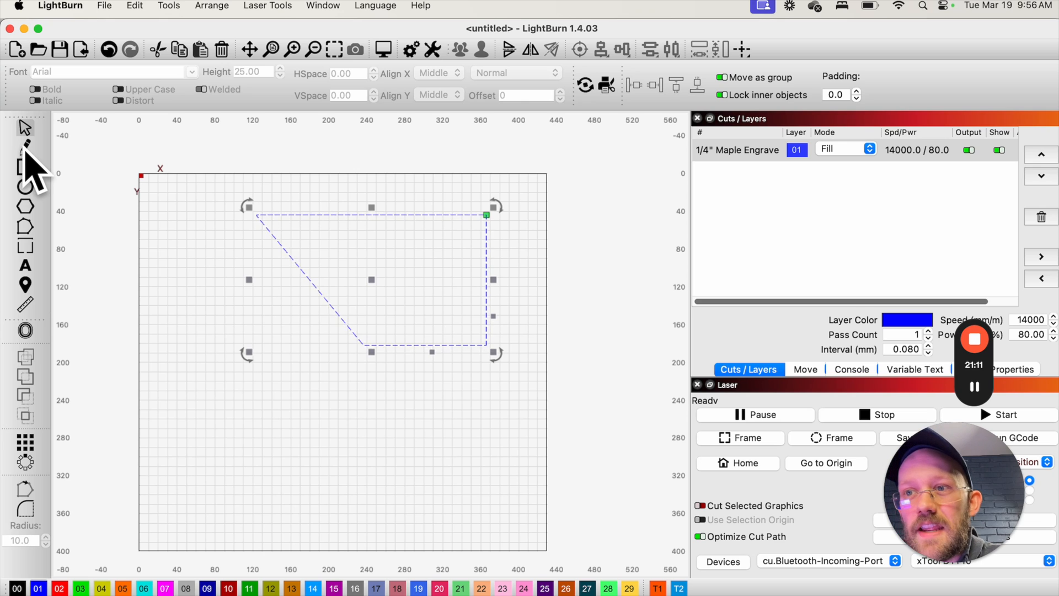
# Step: Switch to the Draw Lines (pencil) tool after the trapezoid is formed
pyautogui.click(216, 436)
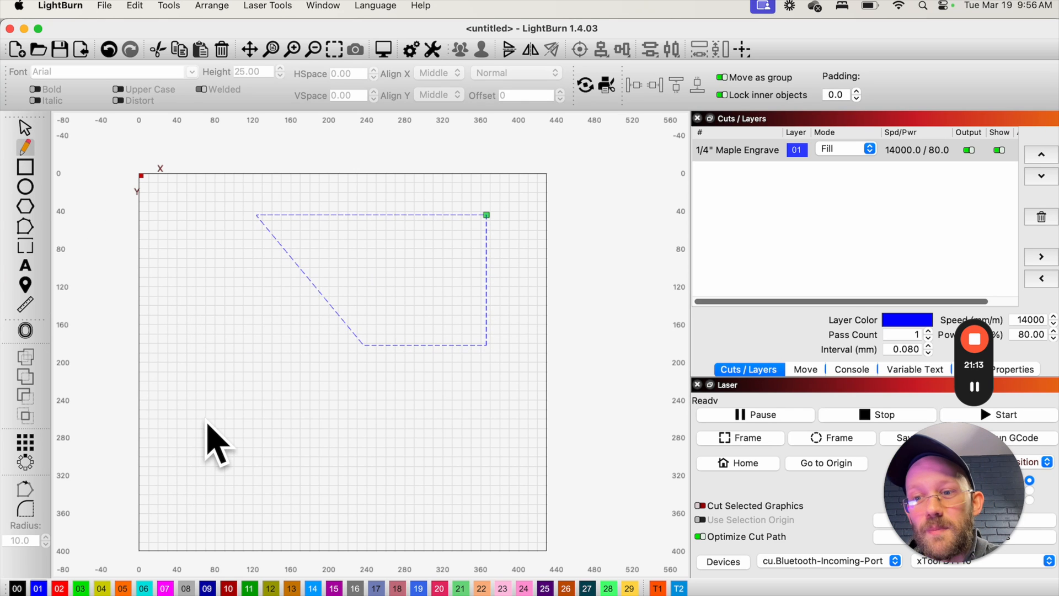